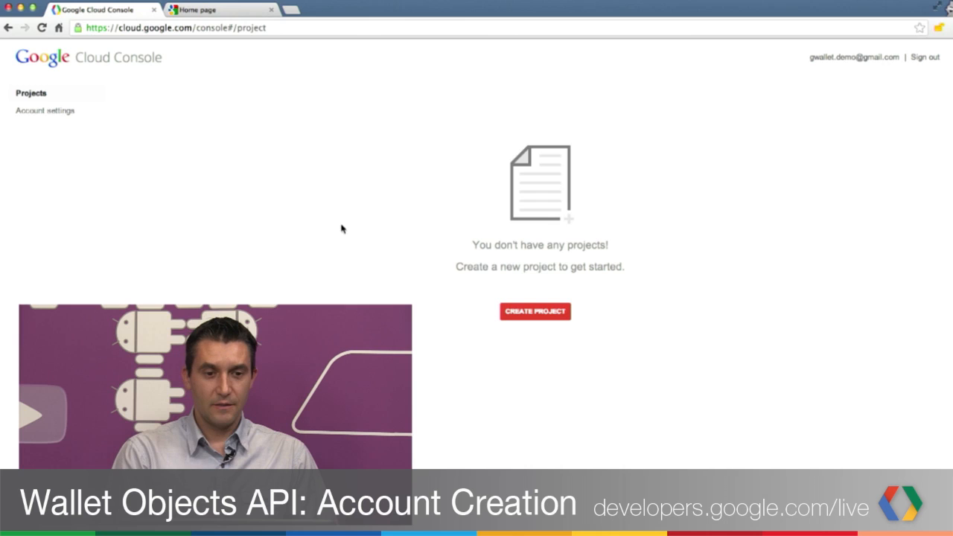
mouse_move(238, 174)
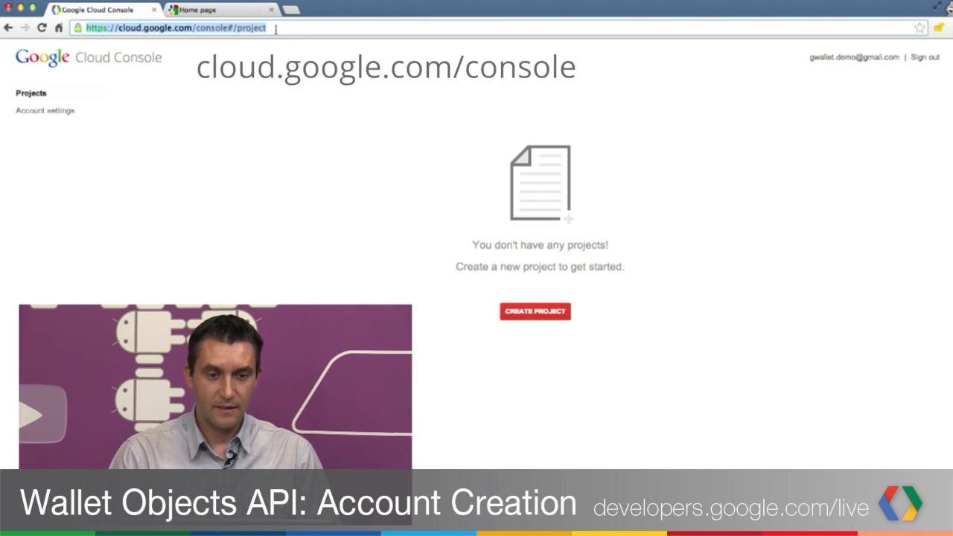
mouse_move(277, 201)
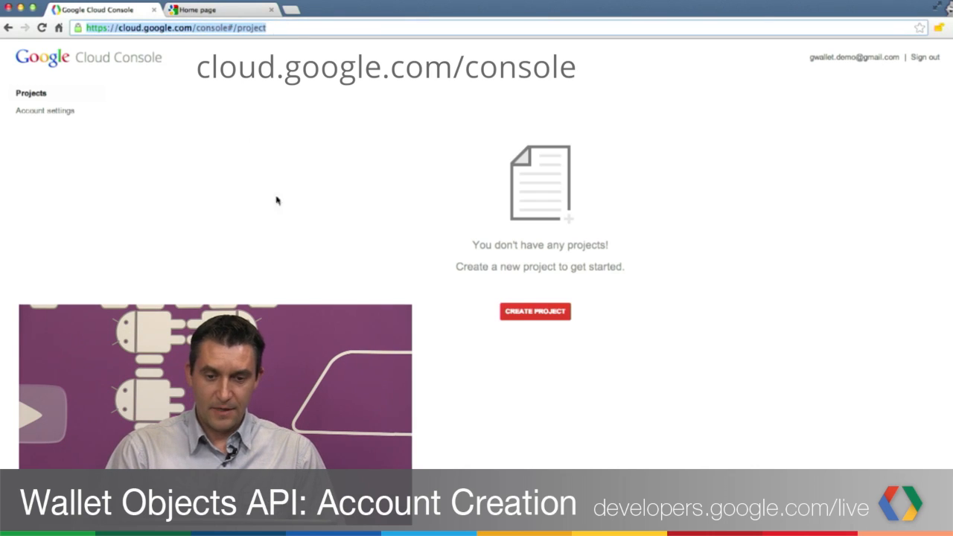
mouse_move(334, 282)
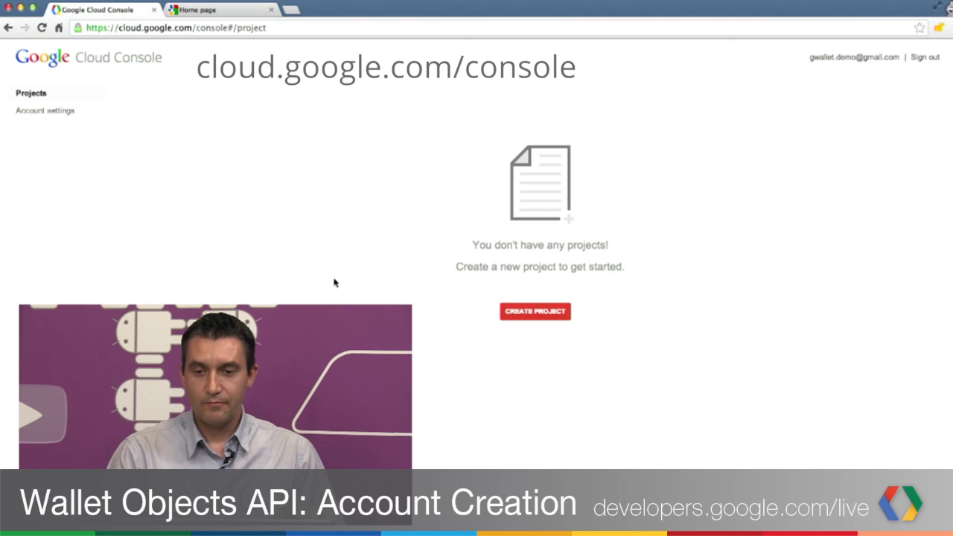
mouse_move(544, 353)
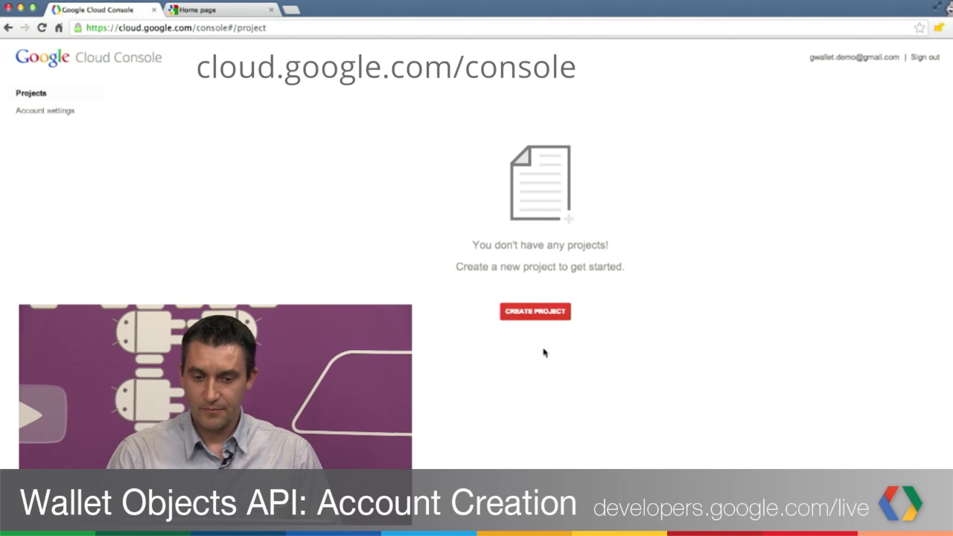
mouse_move(534, 311)
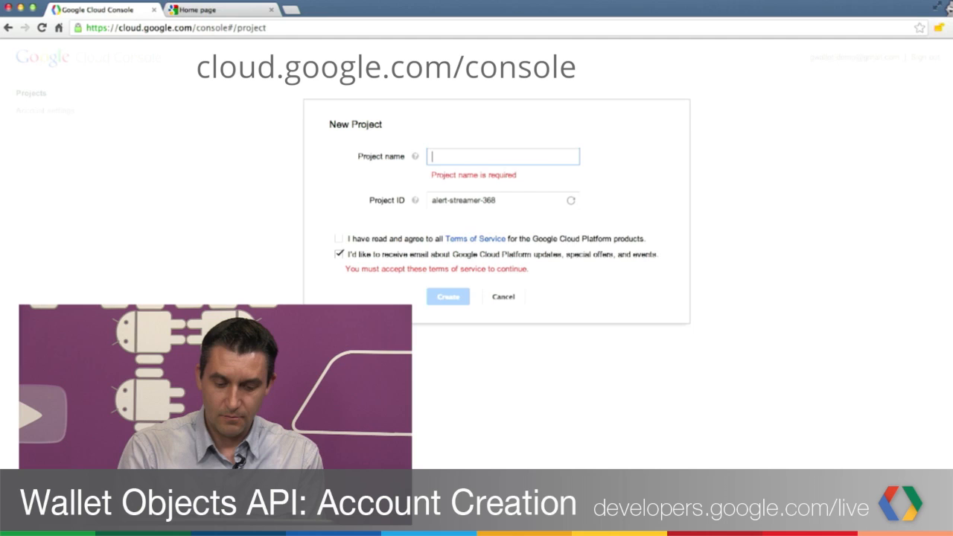
Create the project 'My New OAuth Account', accepting the Cloud Platform terms of service
type("My New")
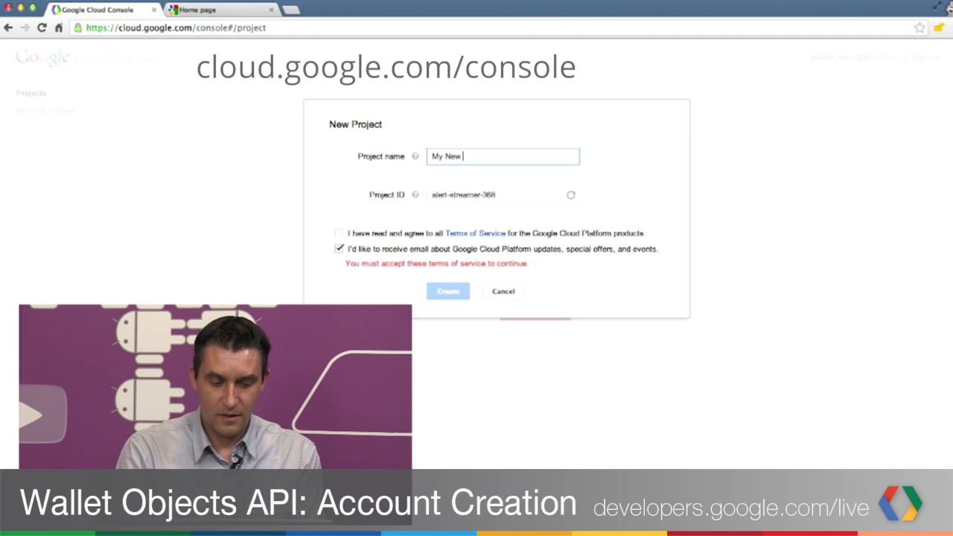
type("Ac")
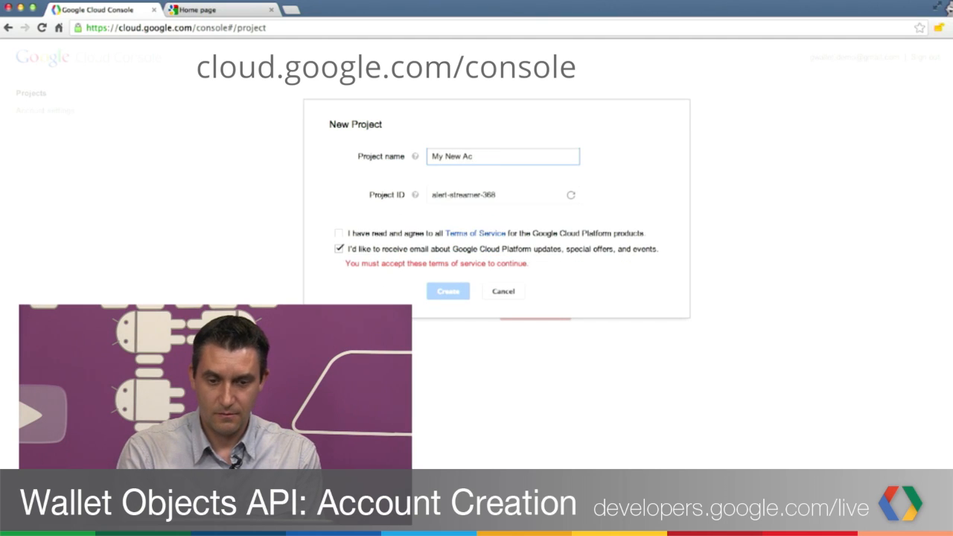
type("Oa")
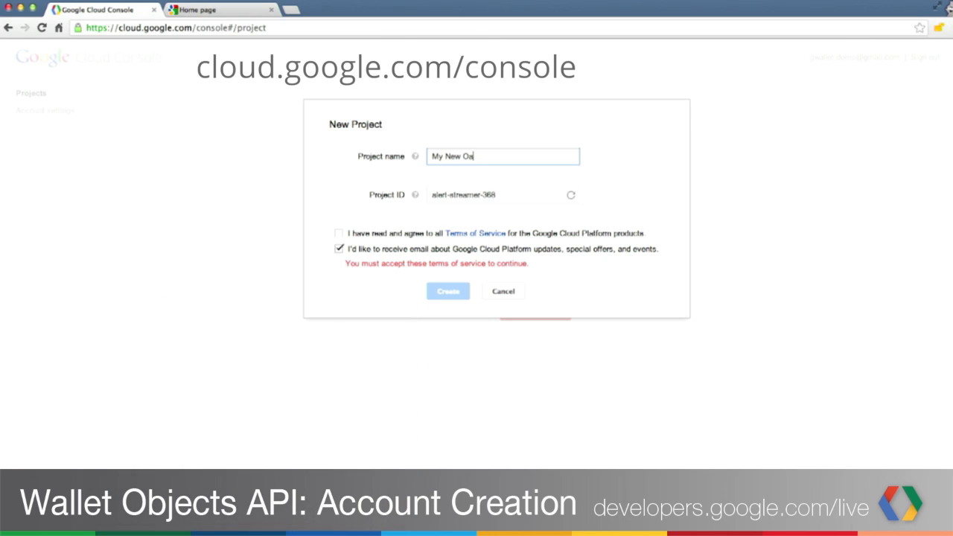
type("u")
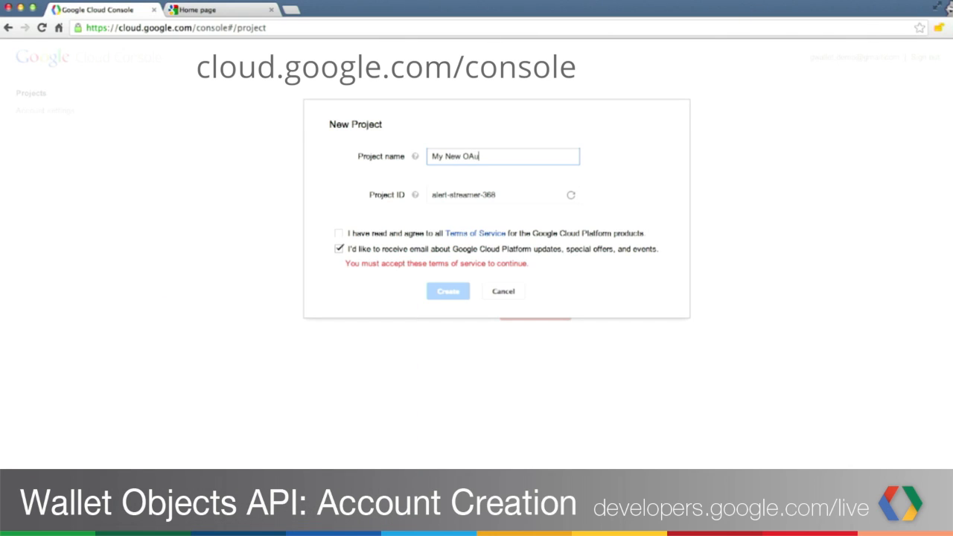
type("th Account")
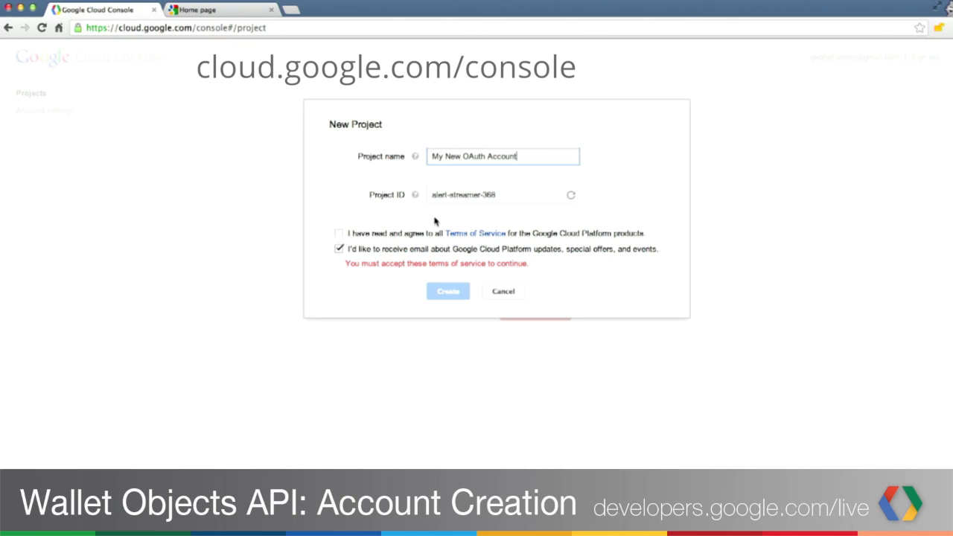
mouse_move(355, 231)
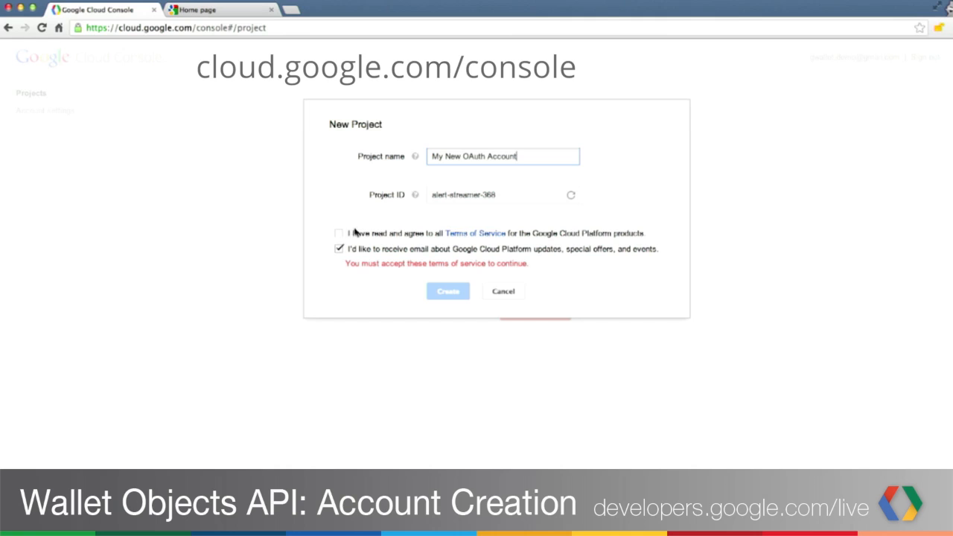
left_click(339, 233)
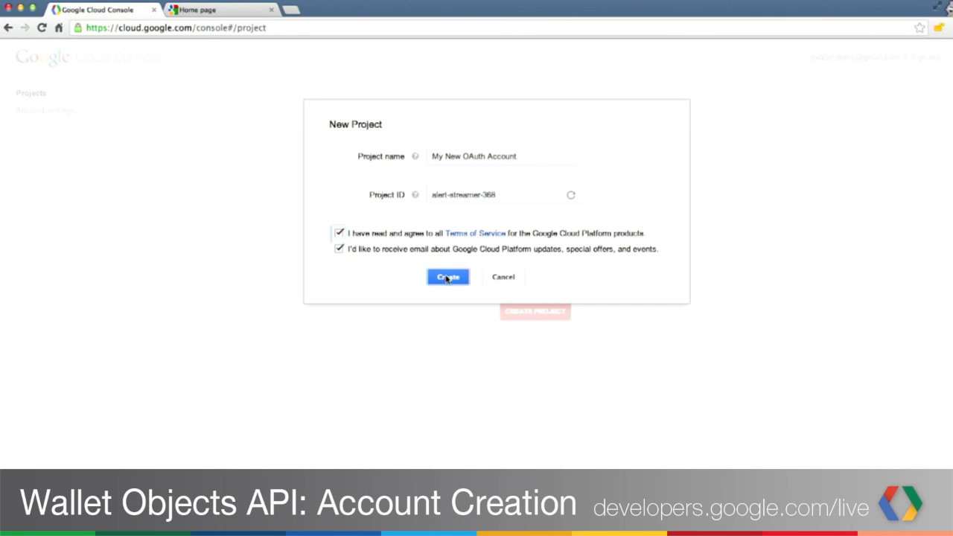
left_click(447, 276)
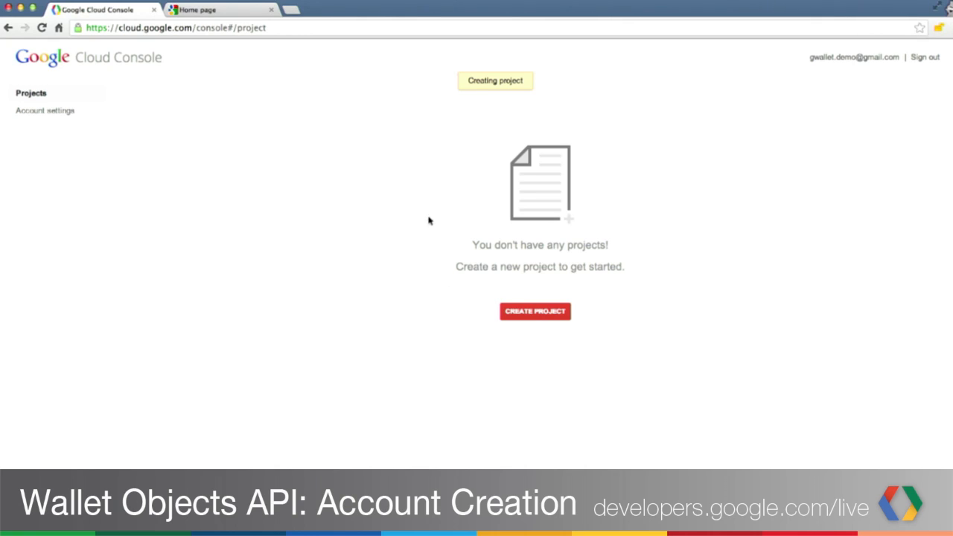
Open the 'My New OAuth Account' project and go to its APIs & auth section
left_click(534, 312)
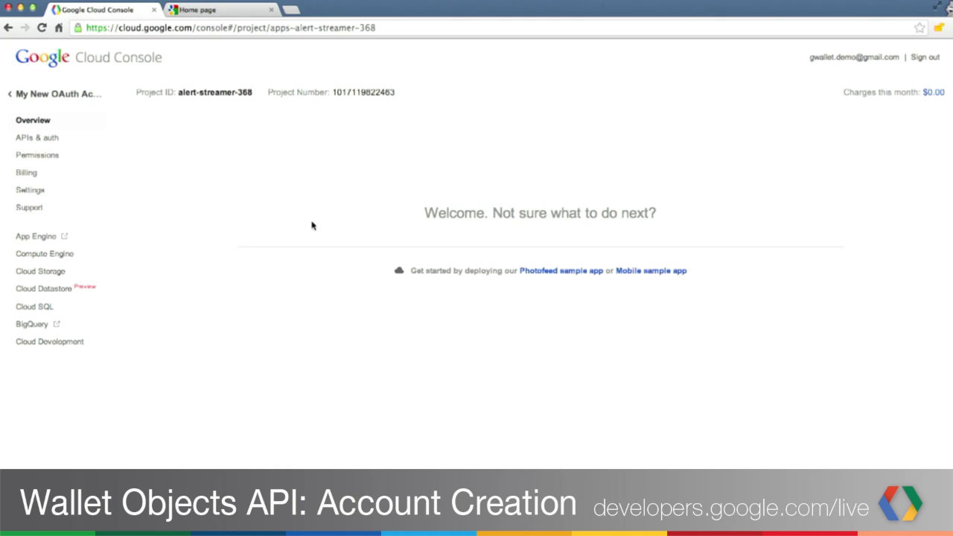
mouse_move(212, 206)
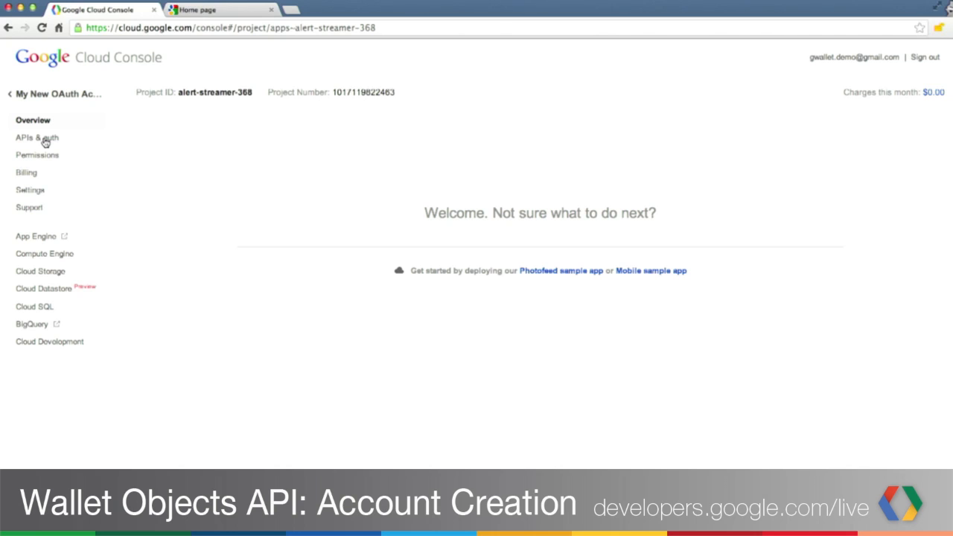
left_click(36, 137)
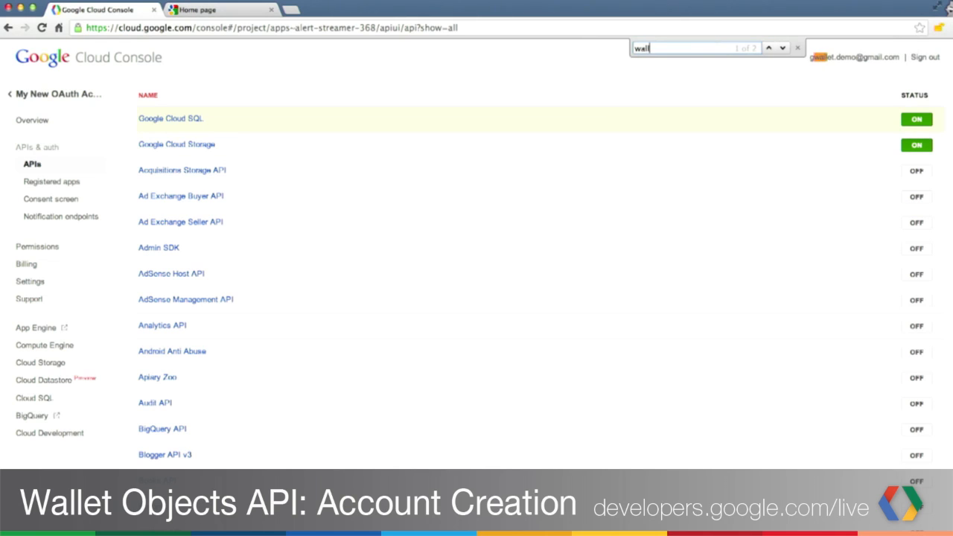
Find and enable the Wallet Objects API with its terms accepted, then view registered apps
type("et ob")
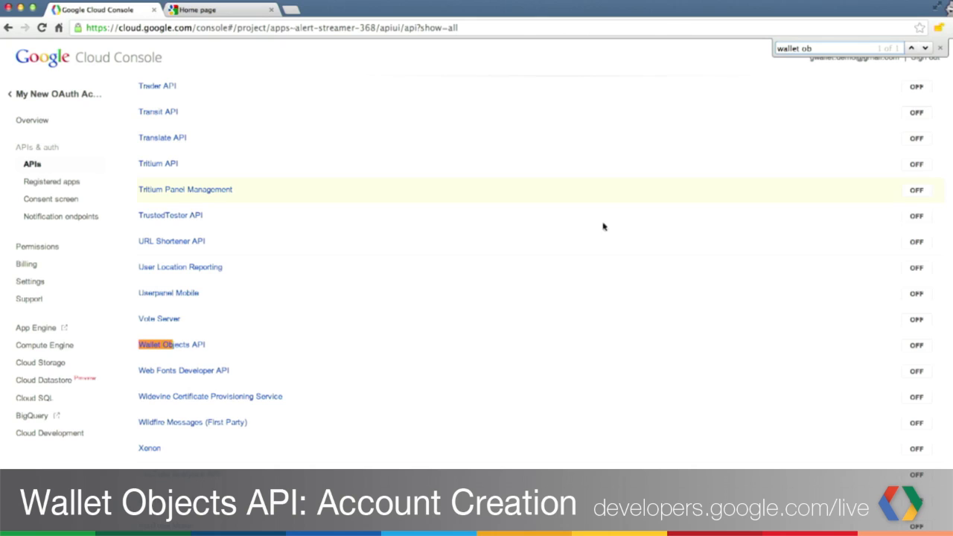
mouse_move(916, 349)
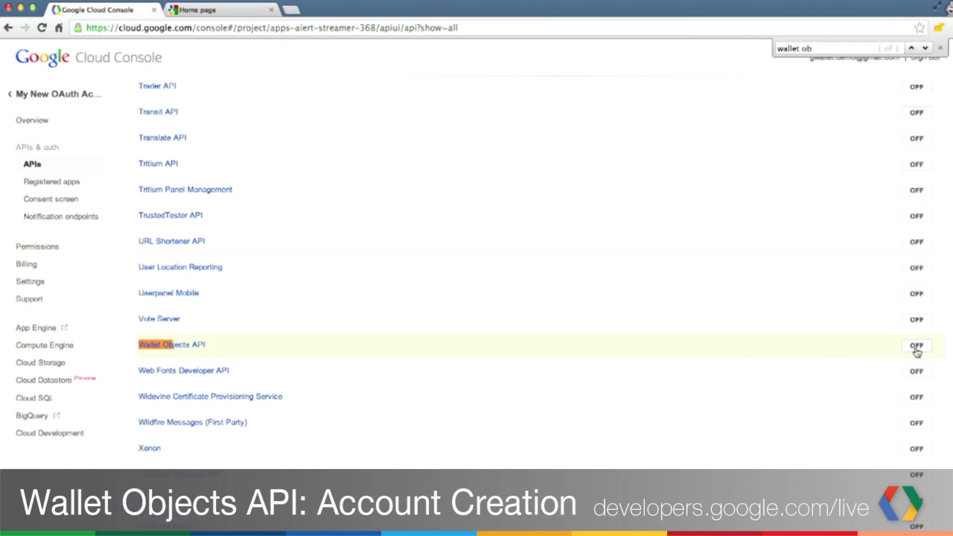
left_click(916, 345)
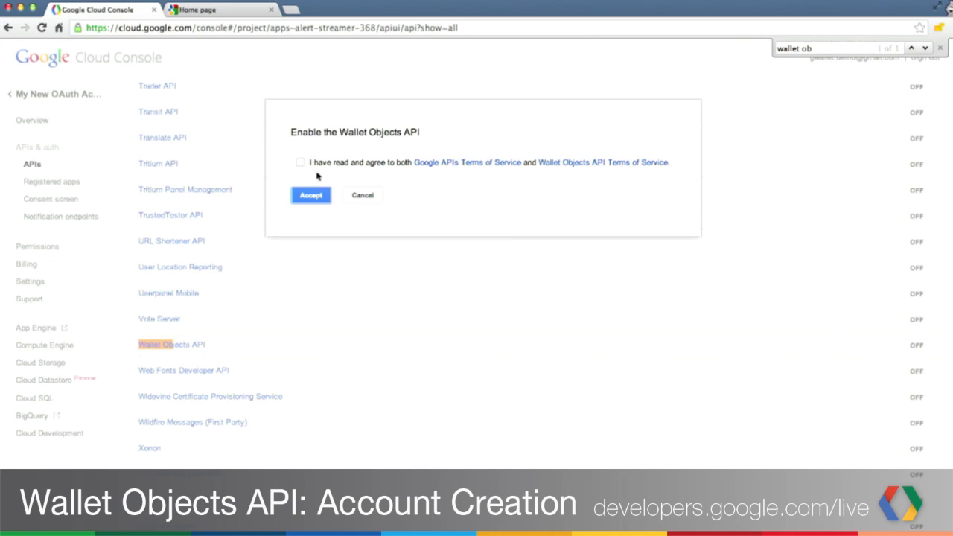
left_click(300, 162)
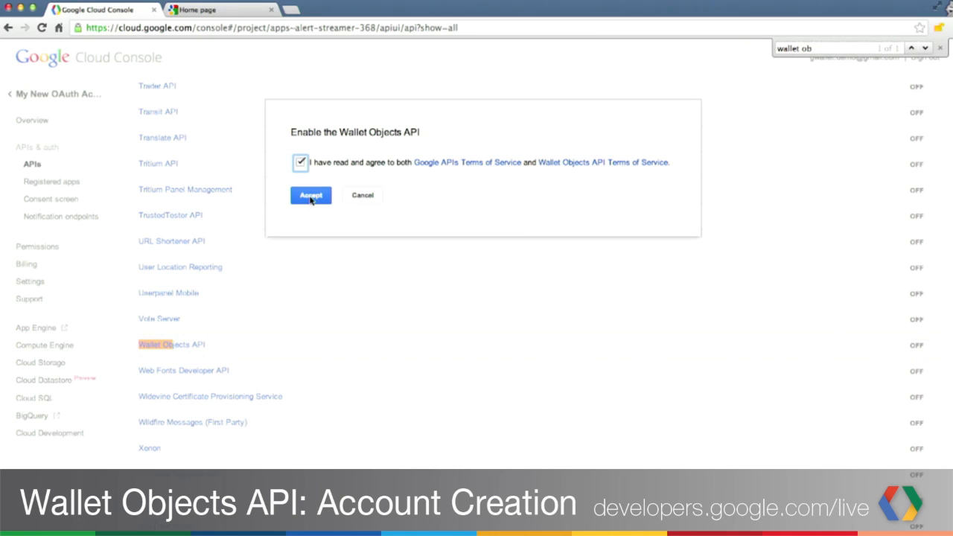
left_click(310, 195)
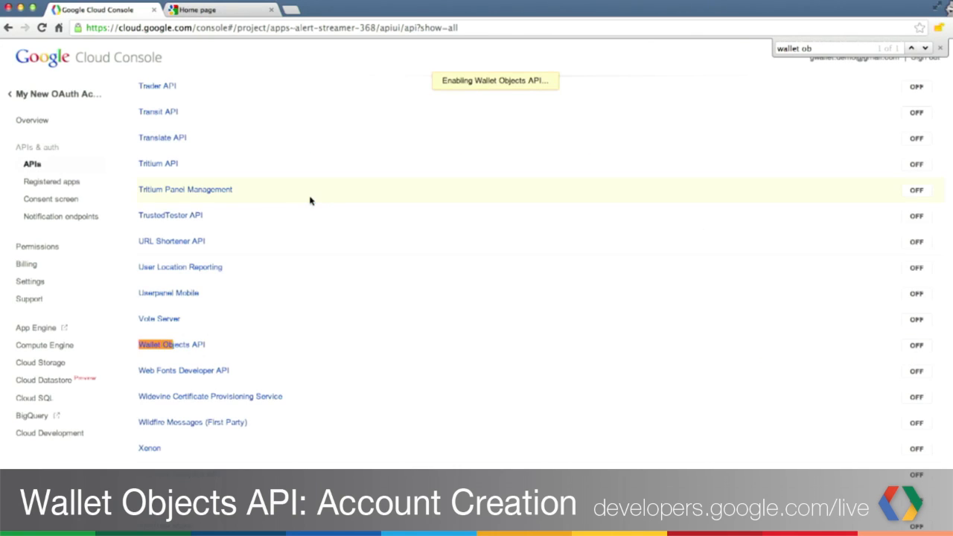
left_click(916, 345)
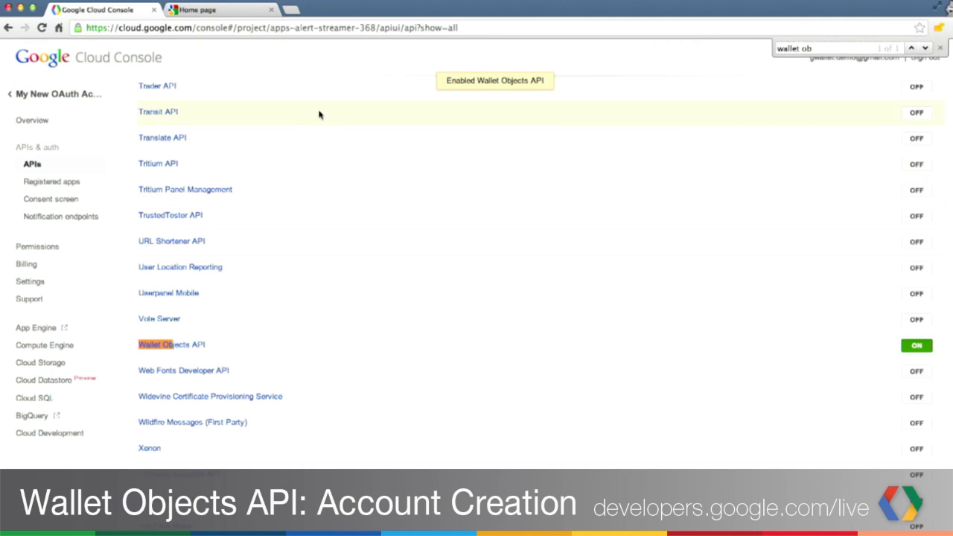
mouse_move(306, 102)
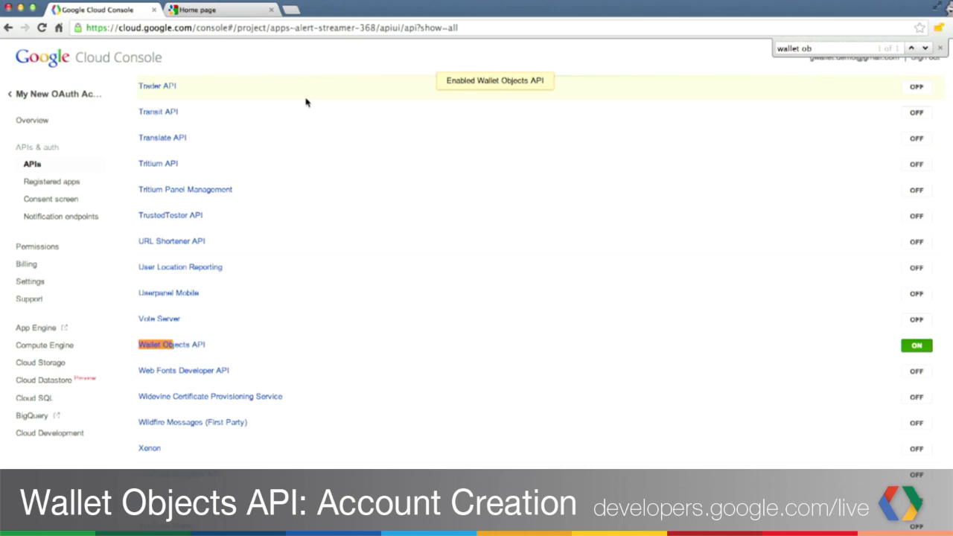
mouse_move(251, 128)
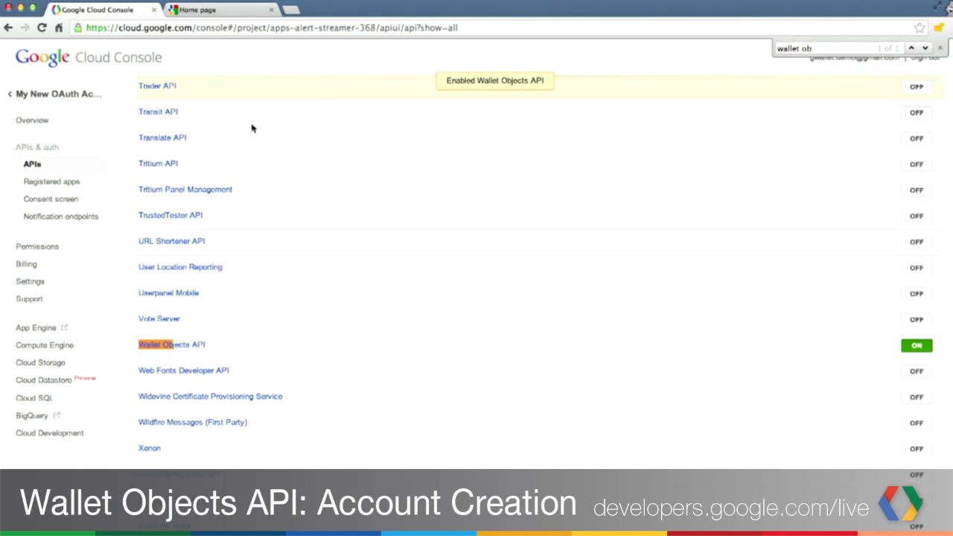
left_click(51, 181)
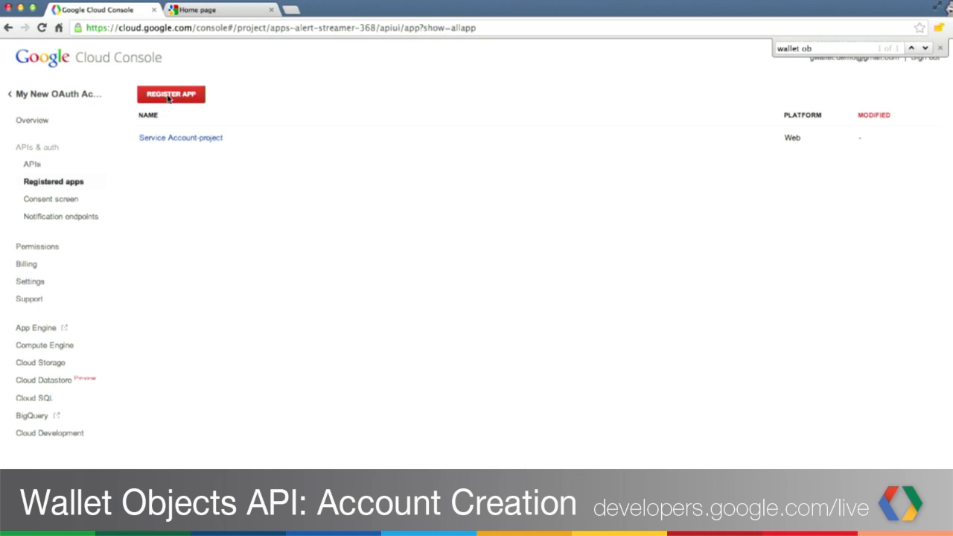
Register a Web Application platform app named 'My New OAuth App'
left_click(171, 94)
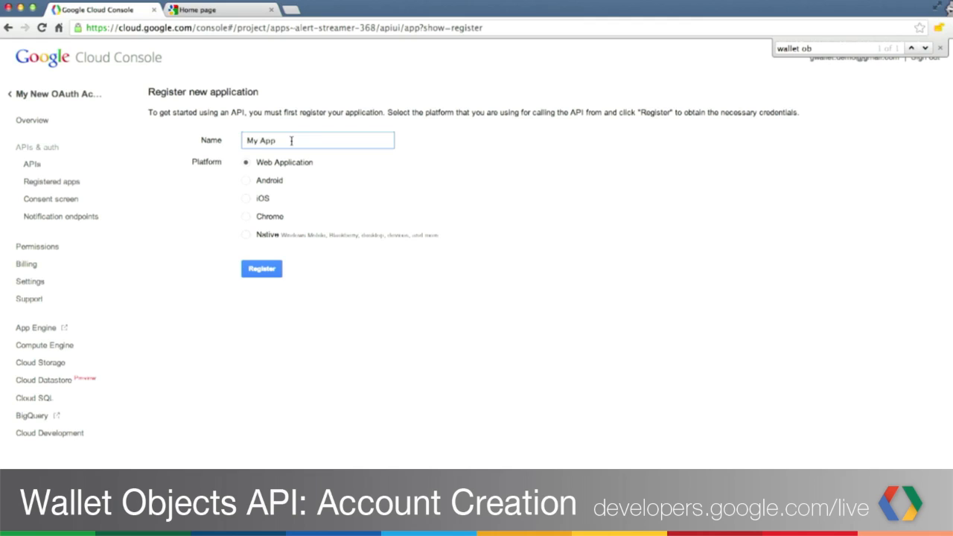
key("Backspace")
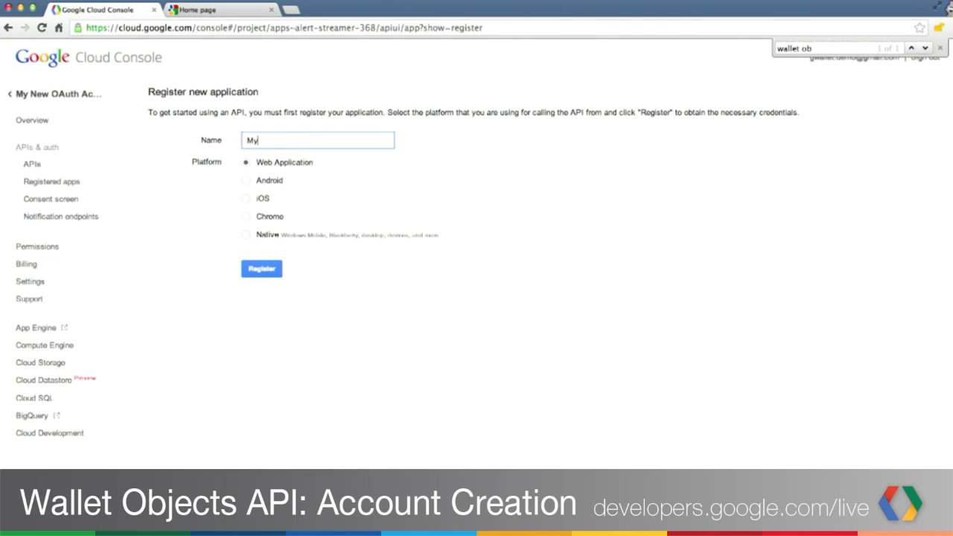
type("New")
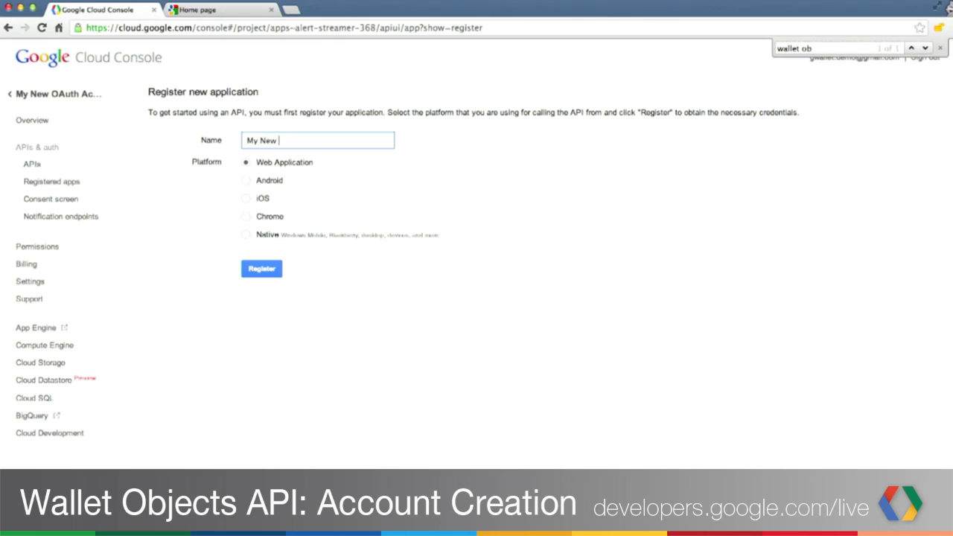
type("Oauth")
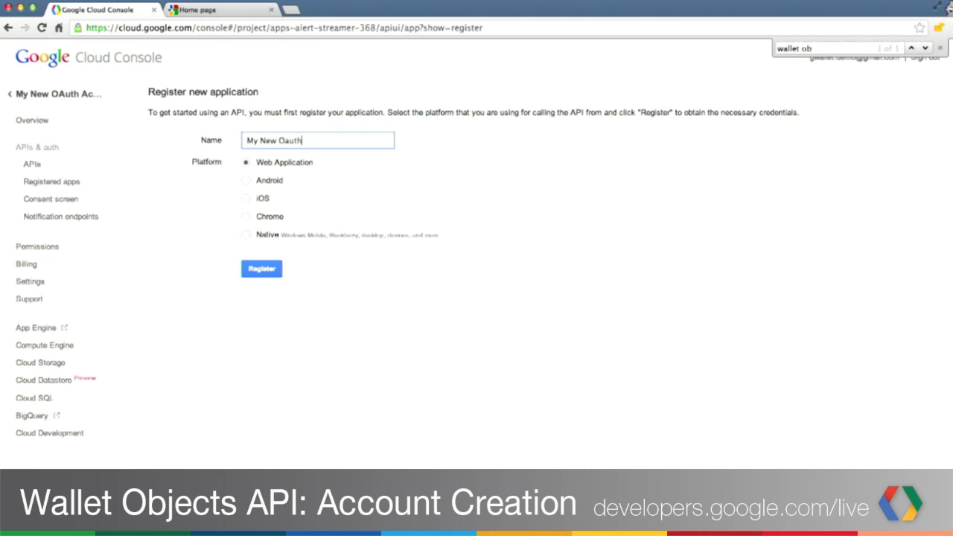
key("Backspace")
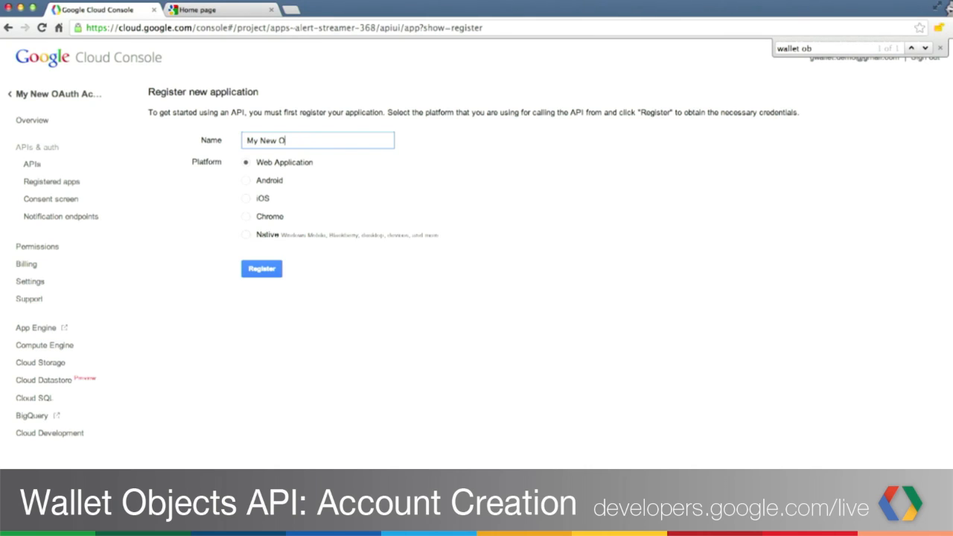
type("Auth")
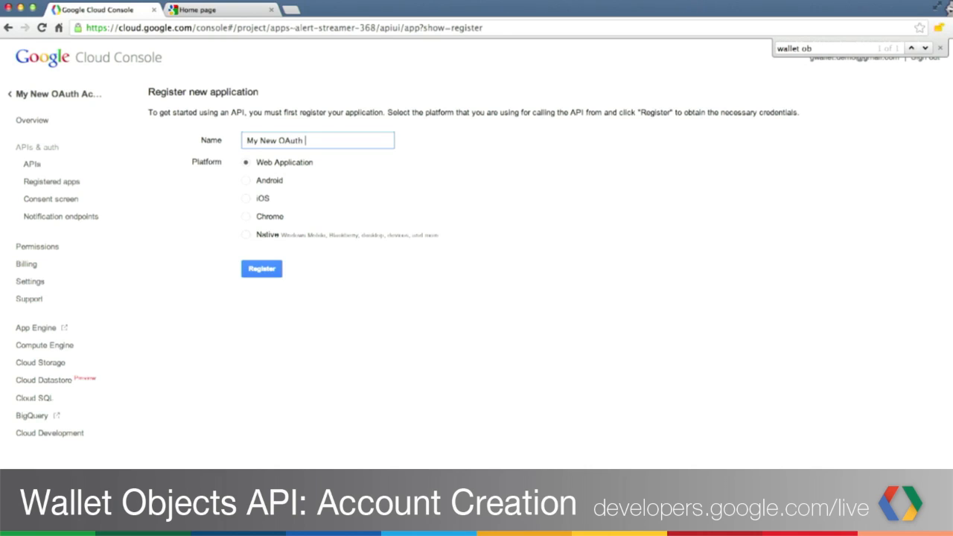
type("App")
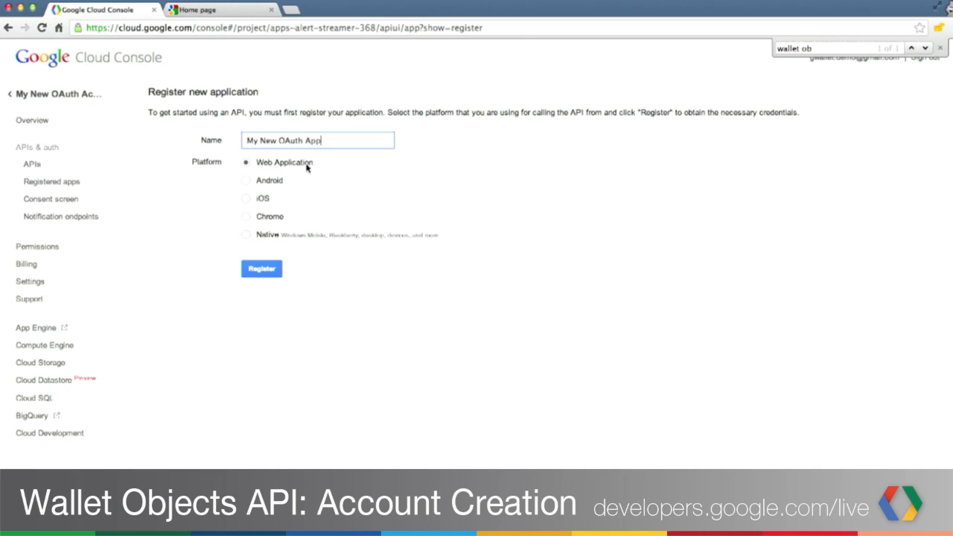
left_click(245, 162)
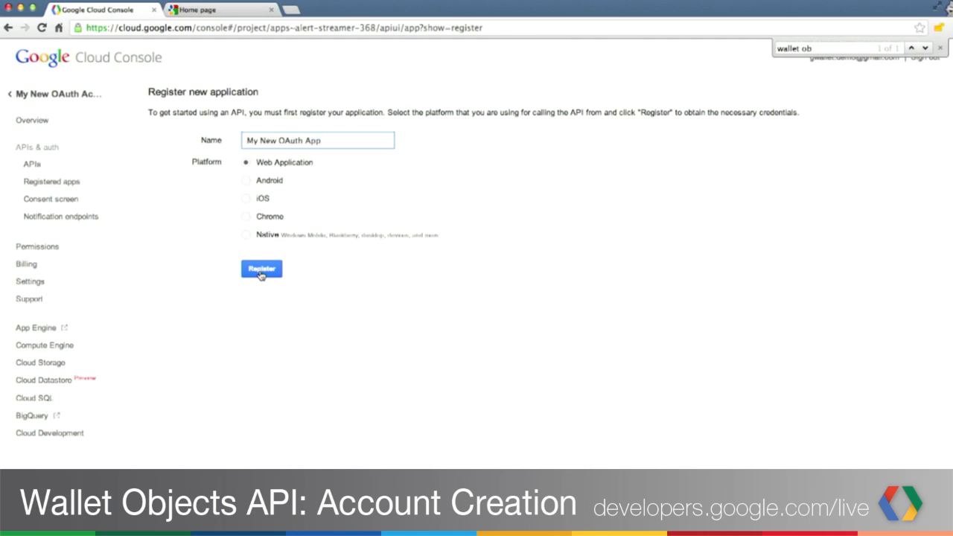
left_click(260, 269)
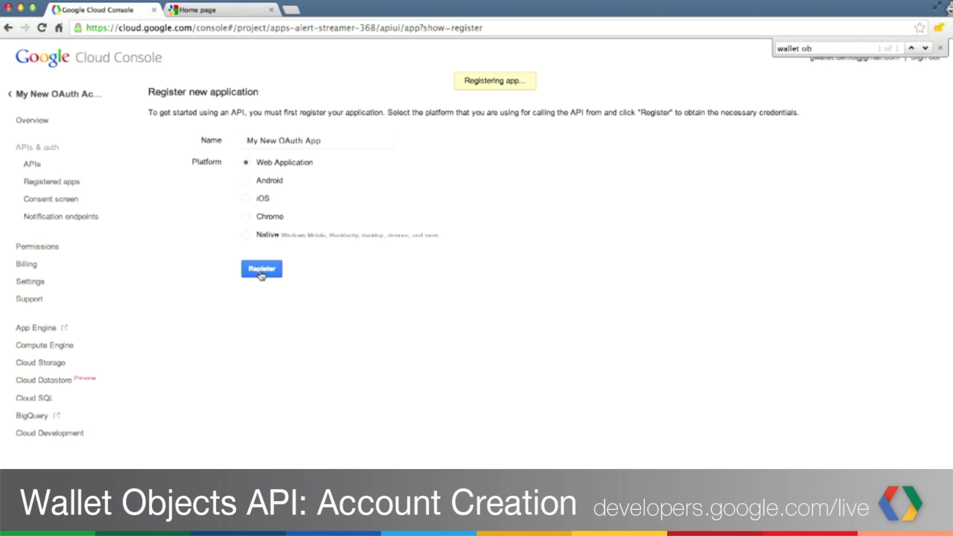
left_click(261, 268)
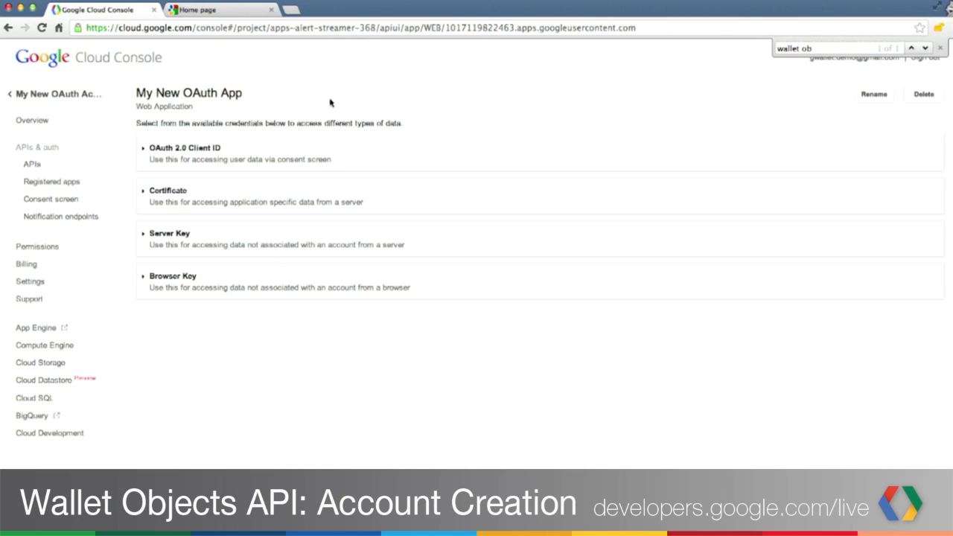
mouse_move(325, 99)
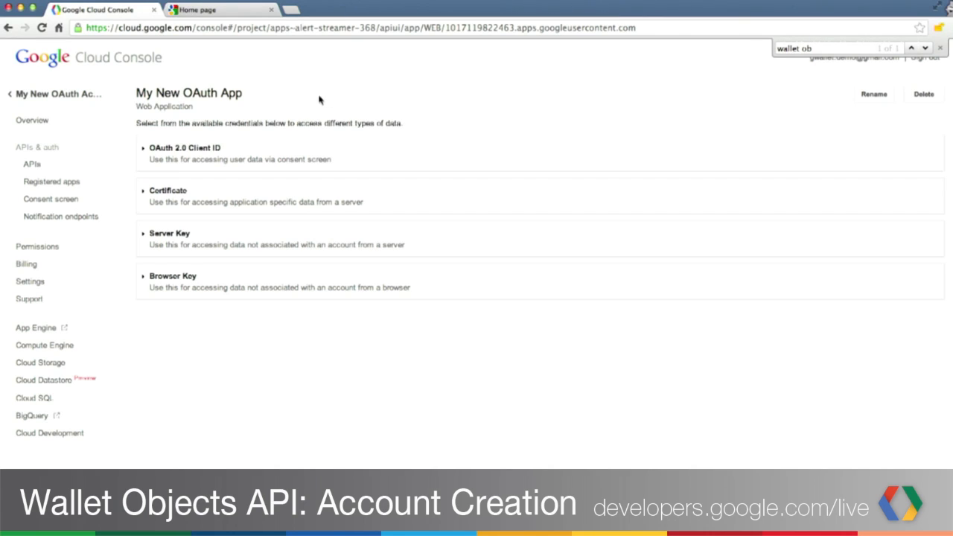
mouse_move(315, 106)
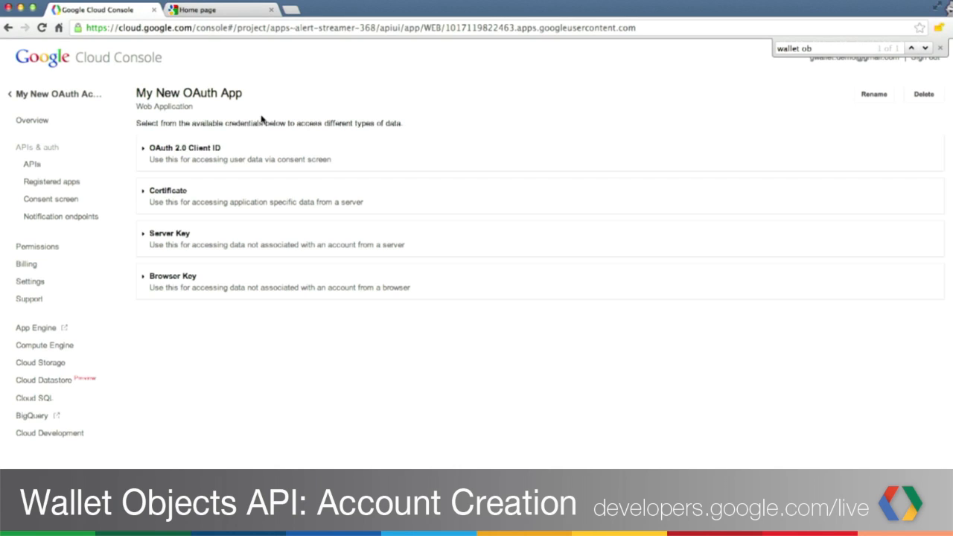
mouse_move(231, 195)
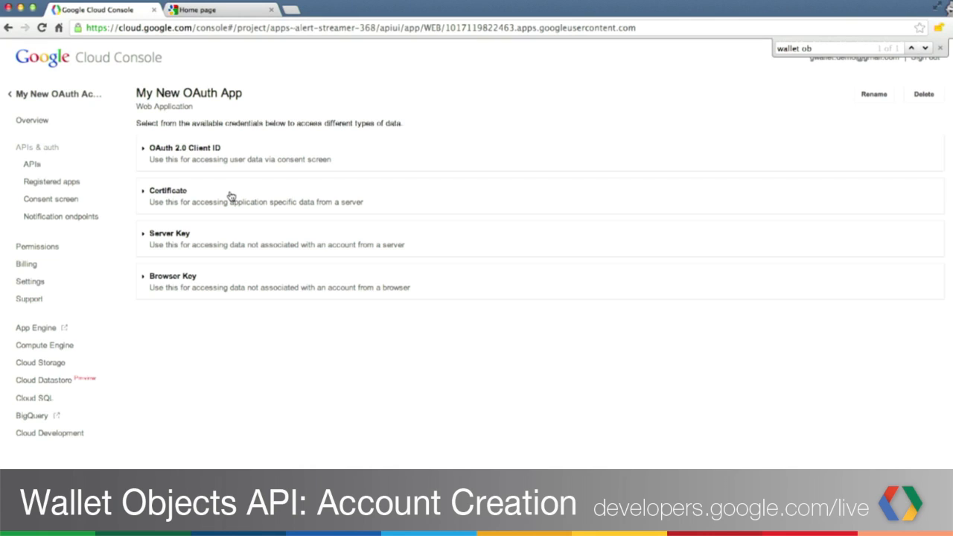
Expand the app's Certificate section and generate a certificate
left_click(167, 190)
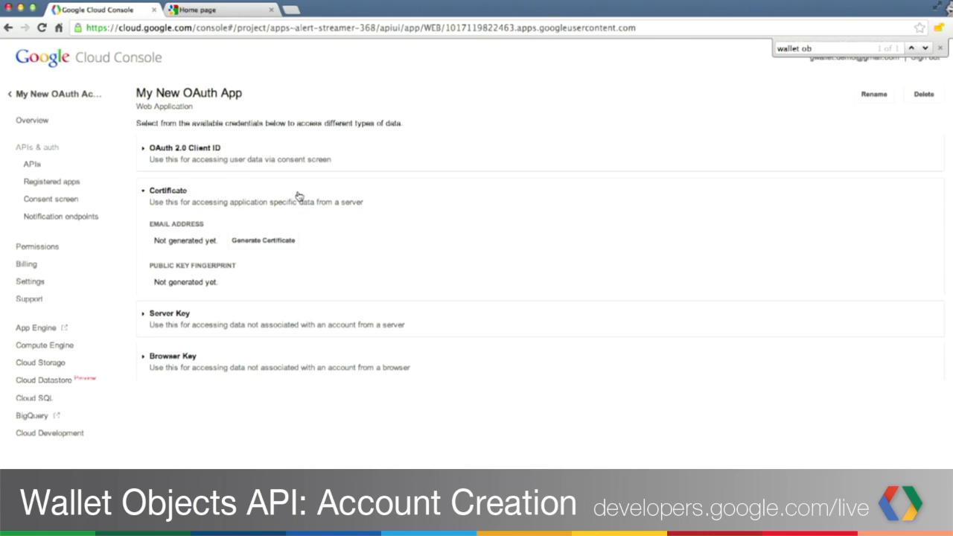
mouse_move(407, 210)
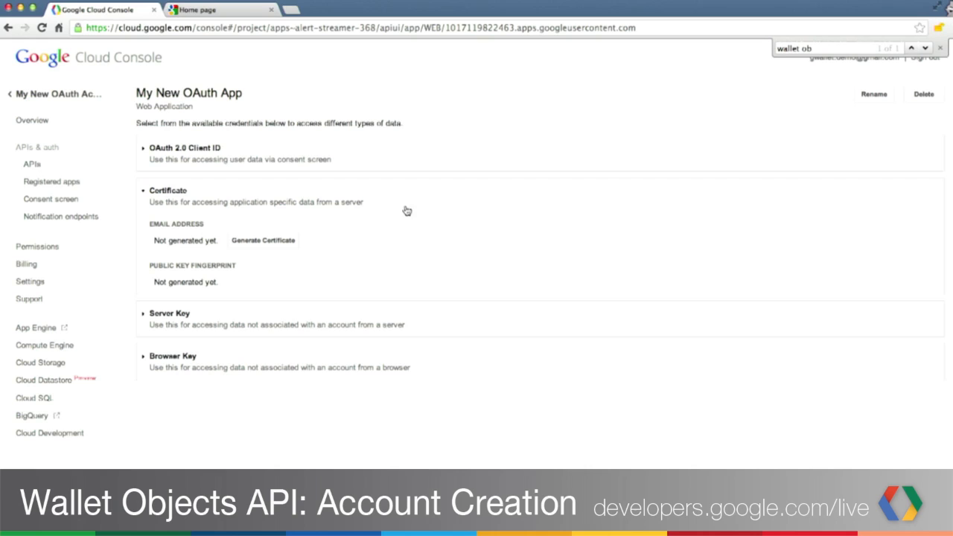
mouse_move(323, 251)
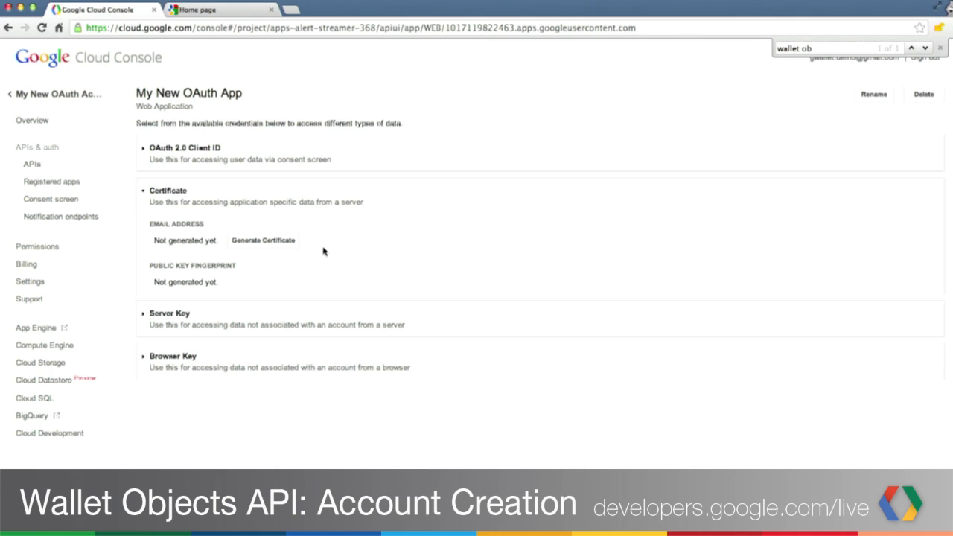
mouse_move(262, 244)
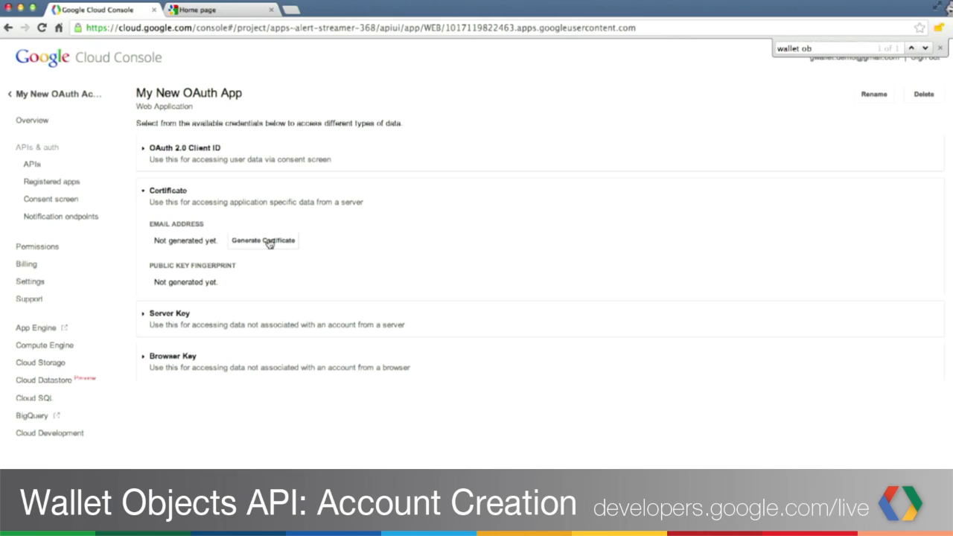
left_click(263, 239)
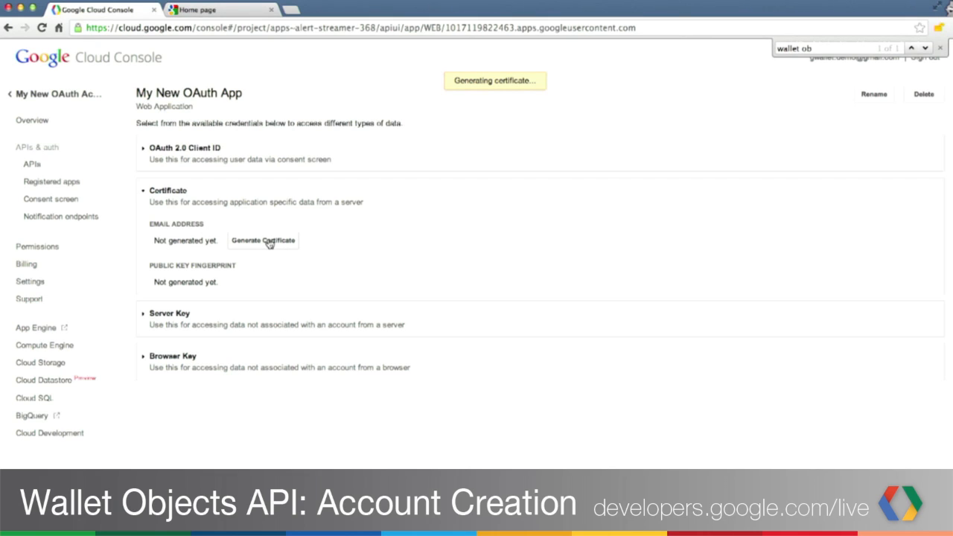
left_click(262, 240)
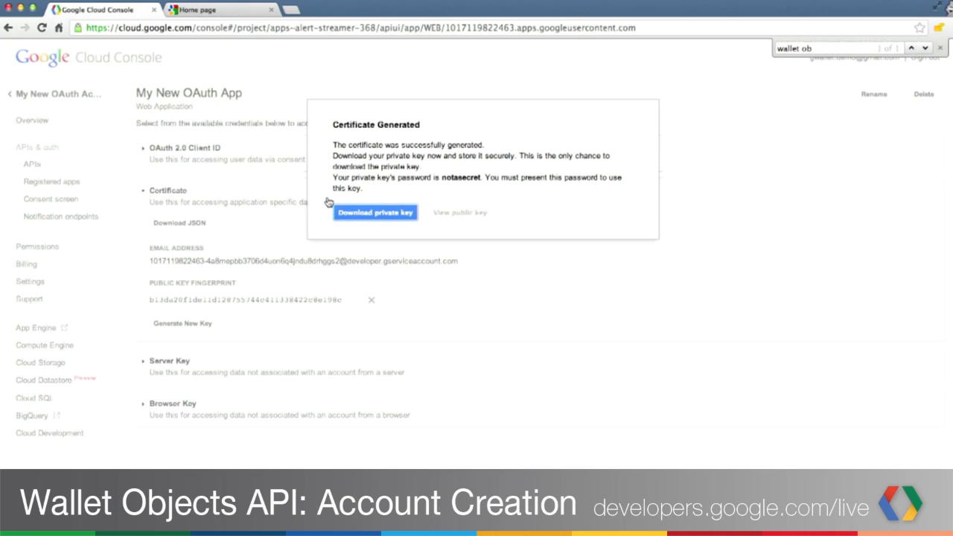
mouse_move(391, 165)
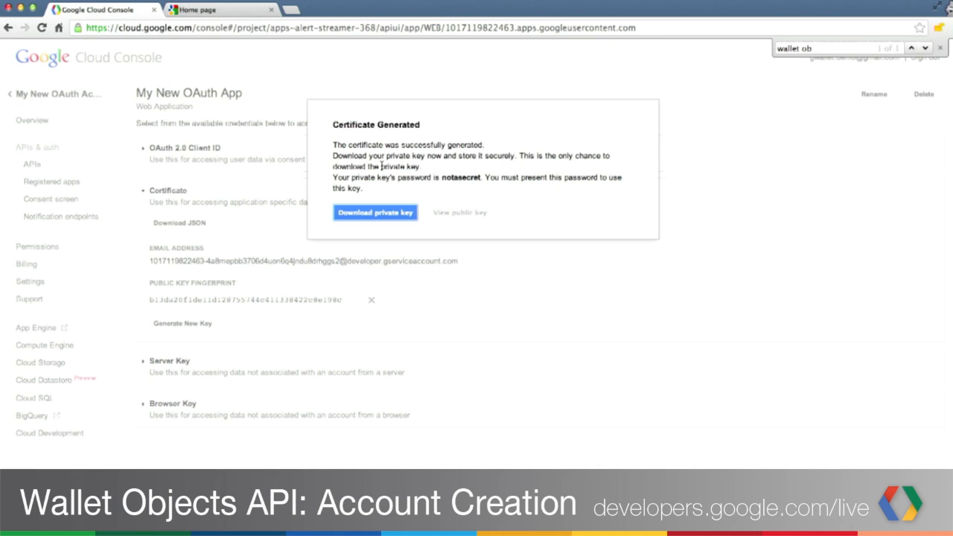
mouse_move(375, 204)
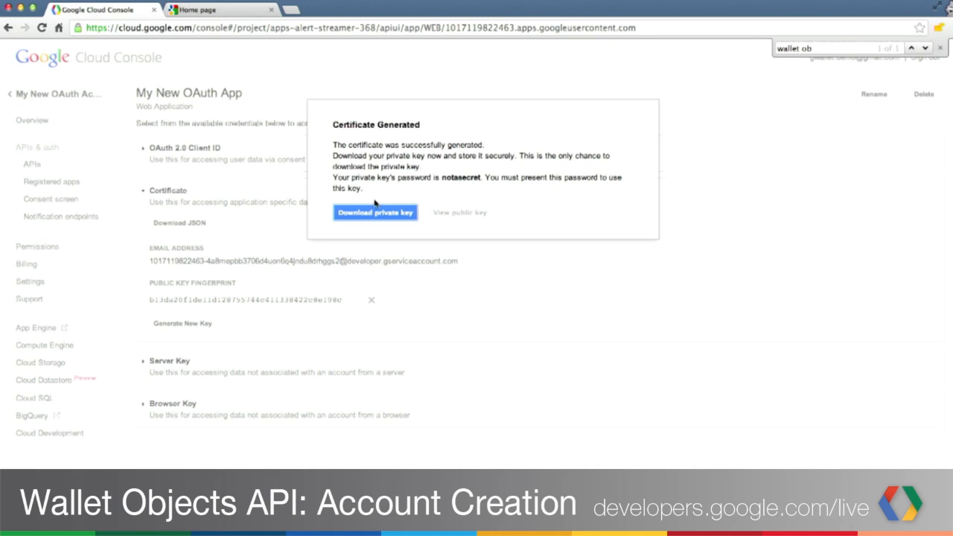
mouse_move(370, 213)
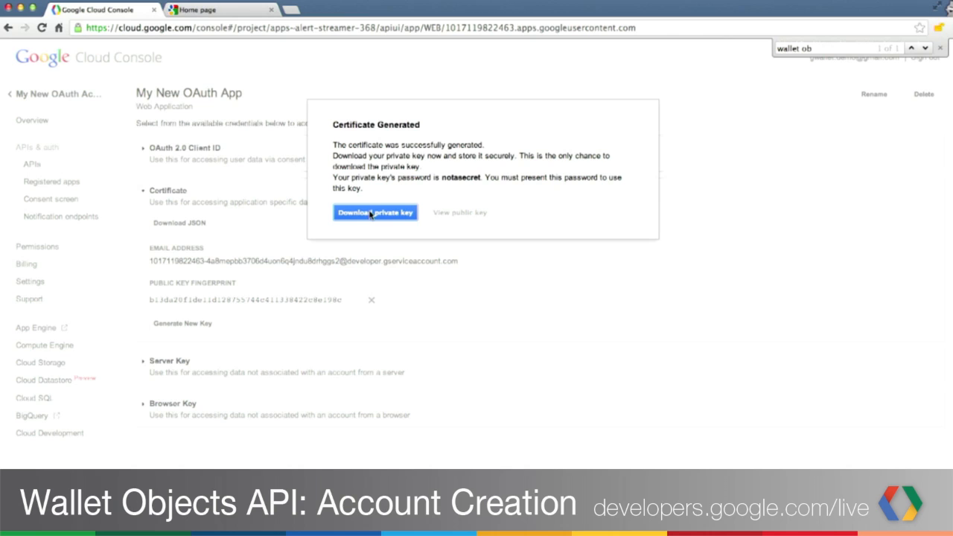
Download the private key into Downloads as a file named privatekey.p12
left_click(374, 212)
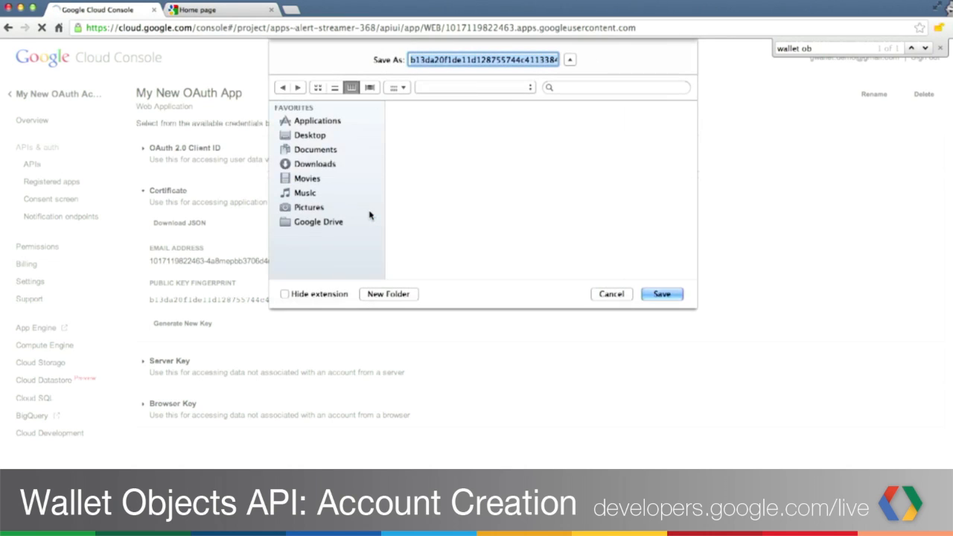
left_click(314, 163)
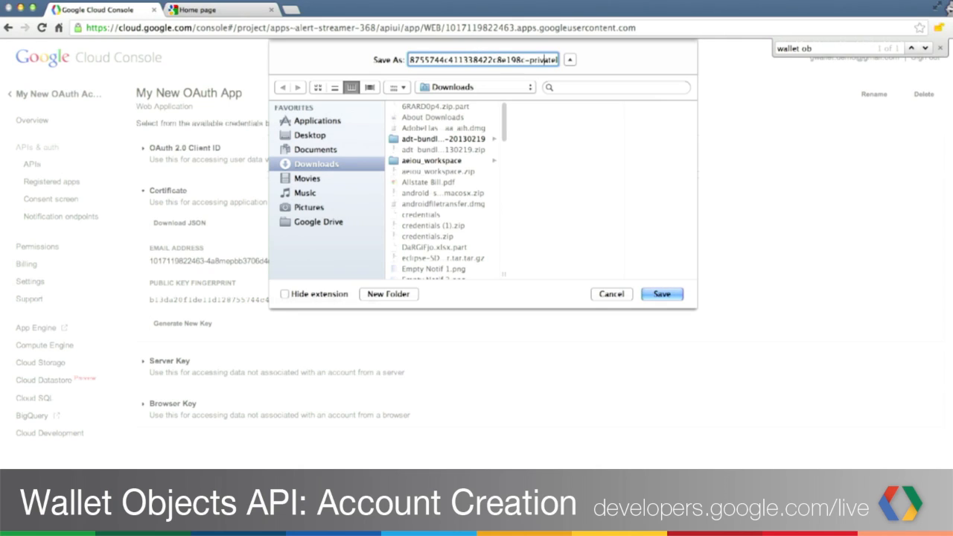
type("privatekey.p12")
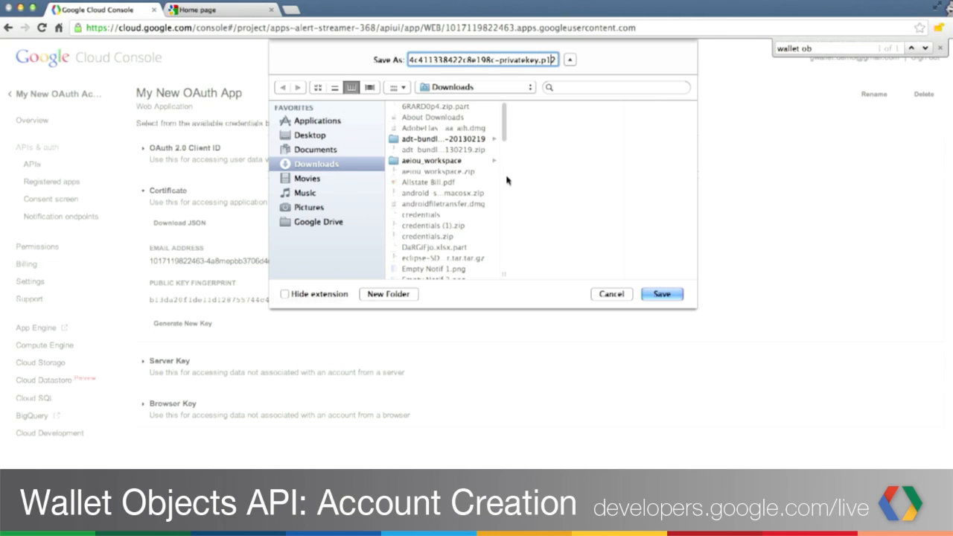
left_click(660, 293)
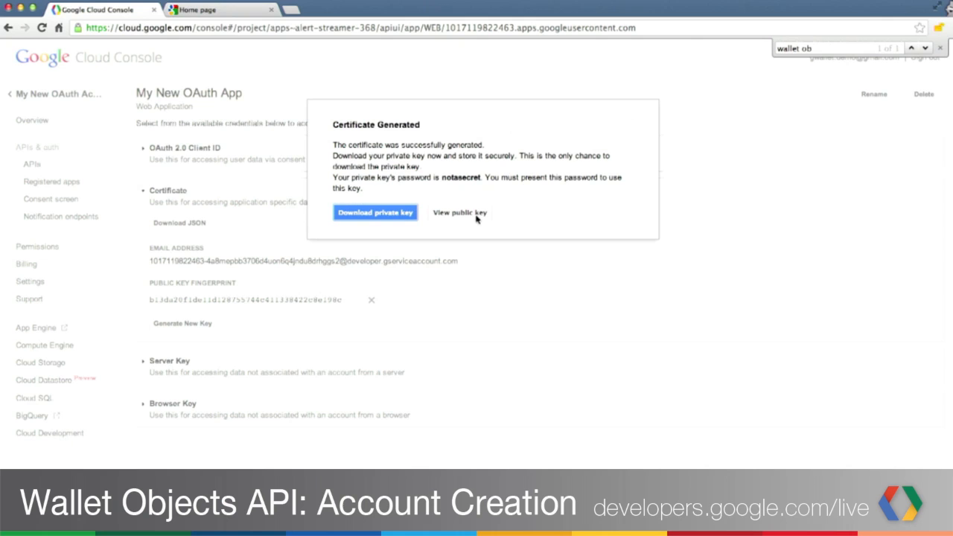
Dismiss the Certificate Generated notice to reveal the service account email and fingerprint
left_click(375, 212)
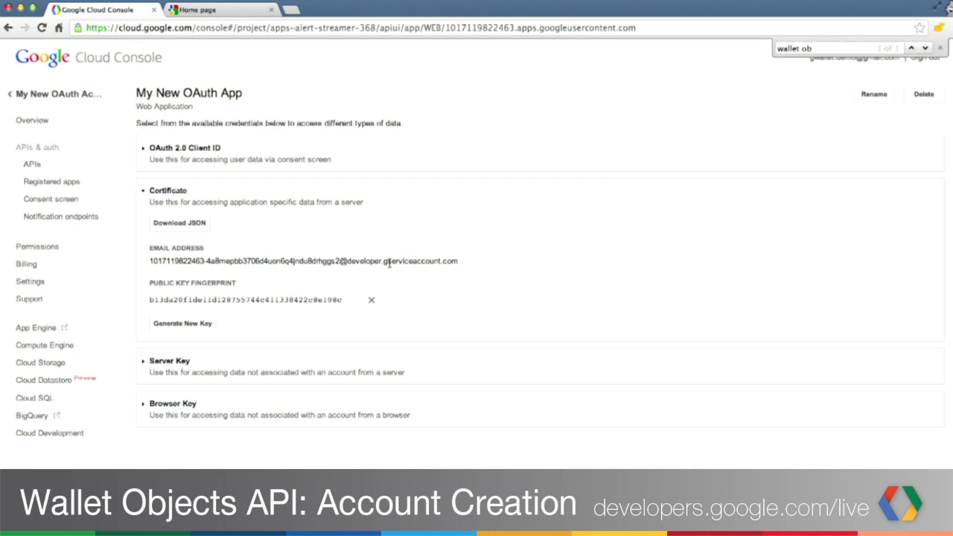
mouse_move(458, 265)
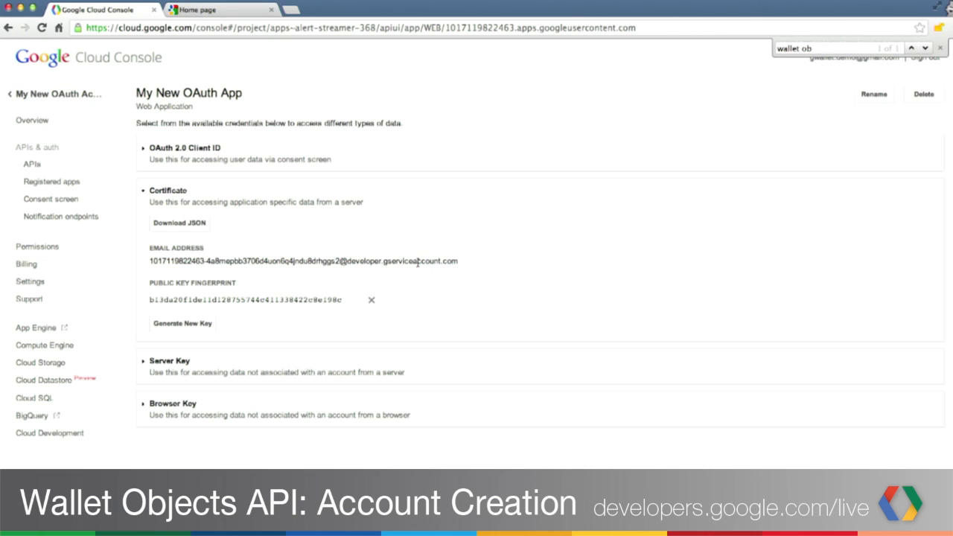
mouse_move(272, 254)
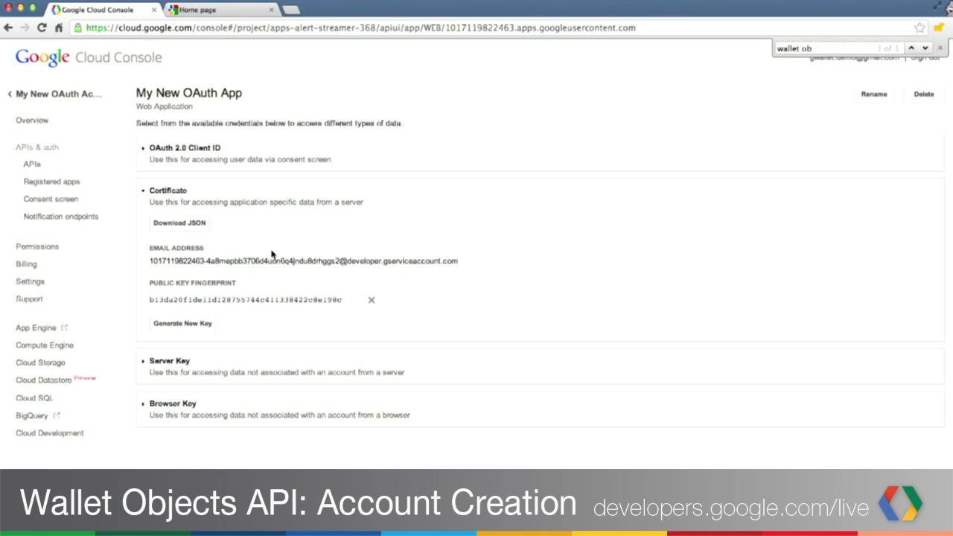
mouse_move(258, 271)
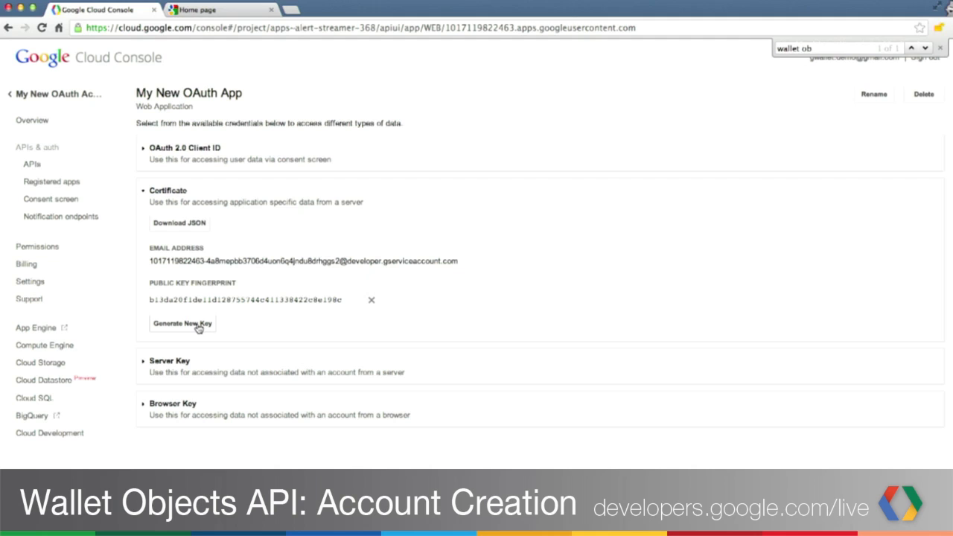
Generate an additional certificate key and save its private key file
left_click(181, 323)
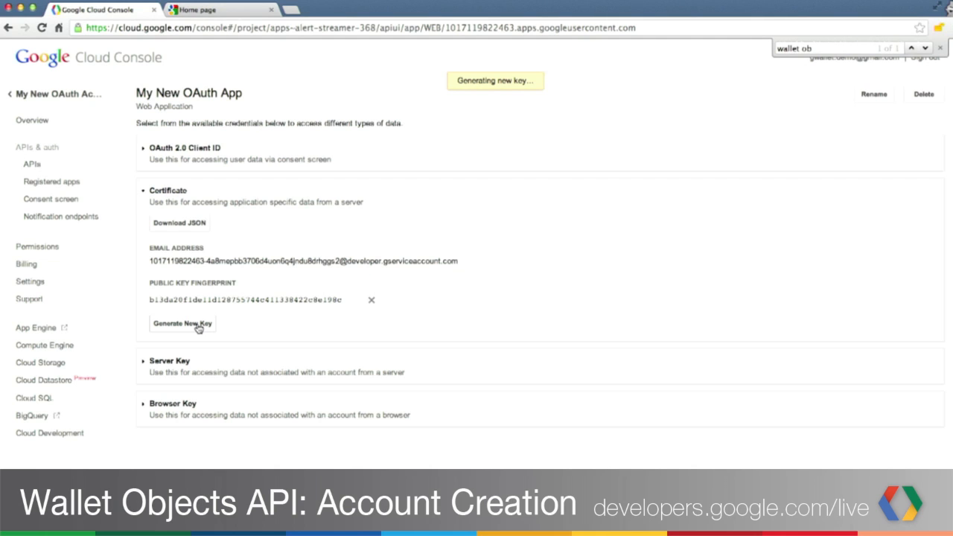
left_click(183, 323)
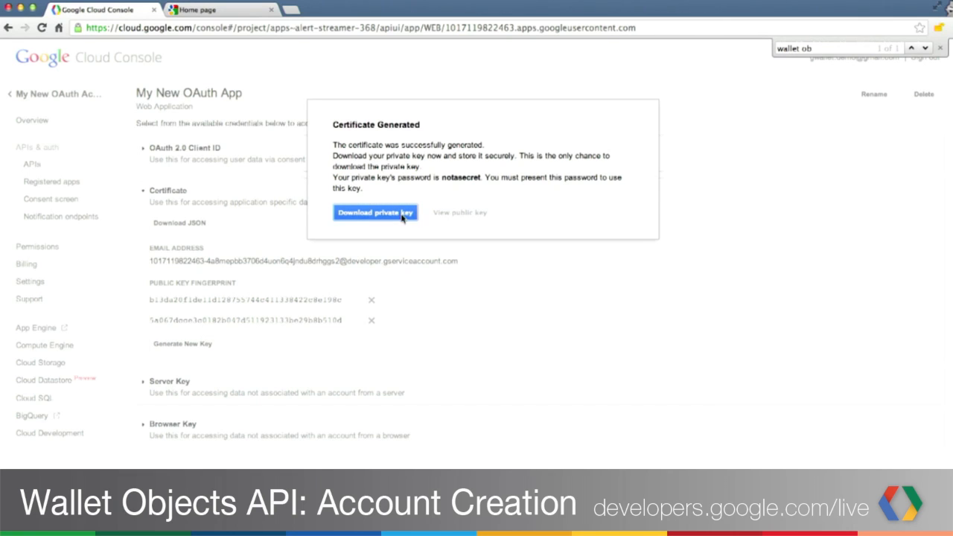
left_click(374, 212)
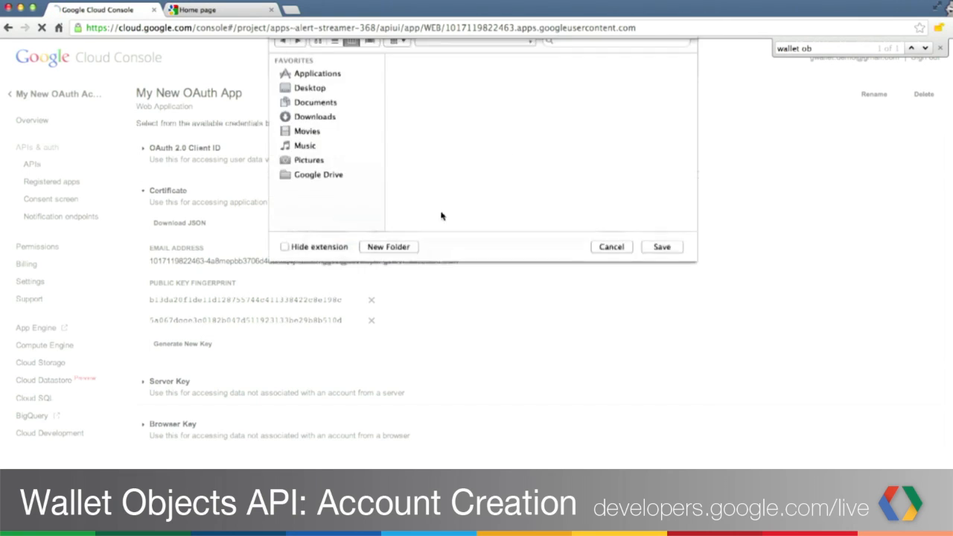
left_click(660, 246)
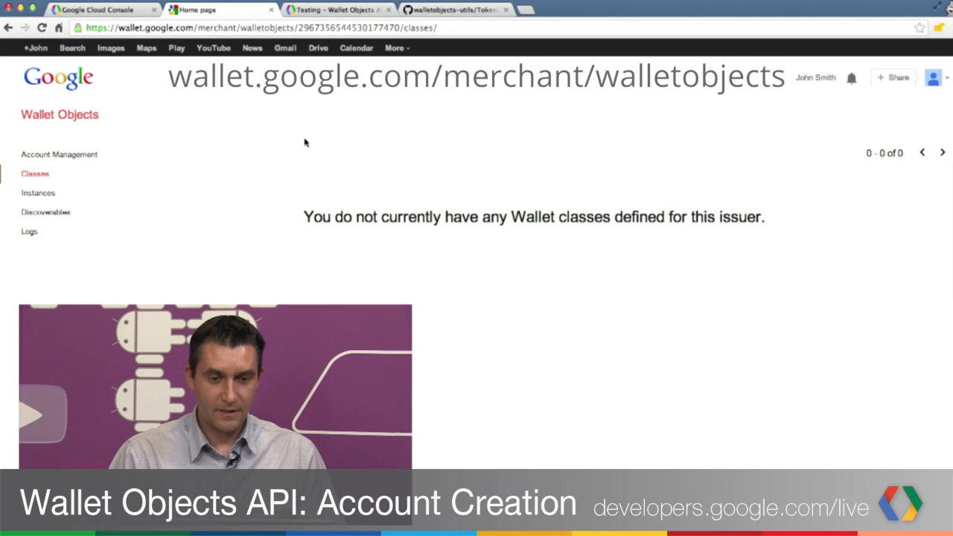
mouse_move(216, 155)
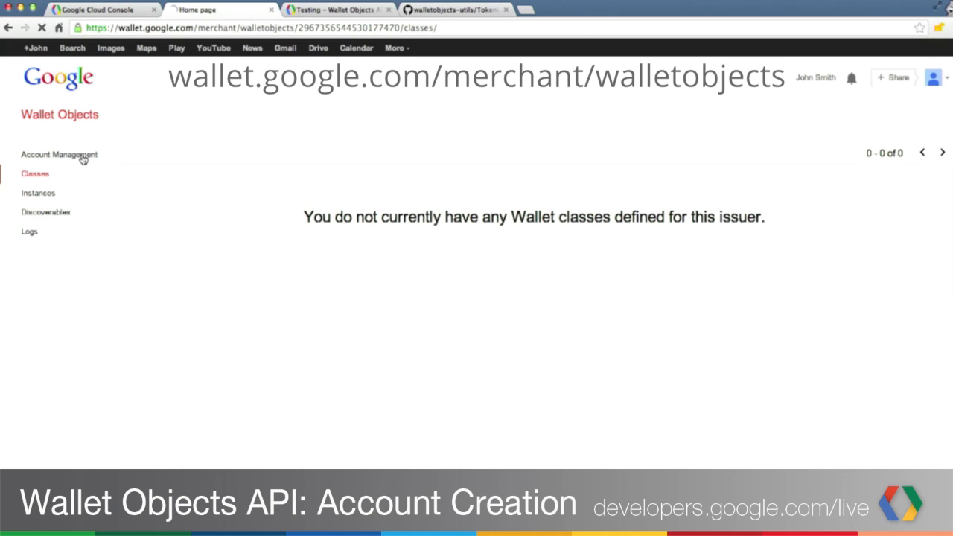
Open Account Management and its Share settings listing the account's owners
left_click(59, 154)
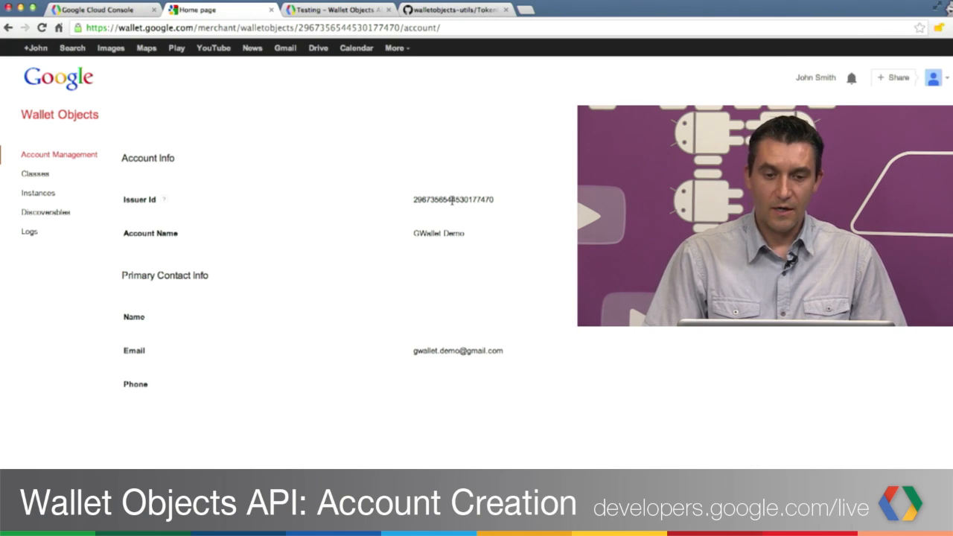
mouse_move(549, 200)
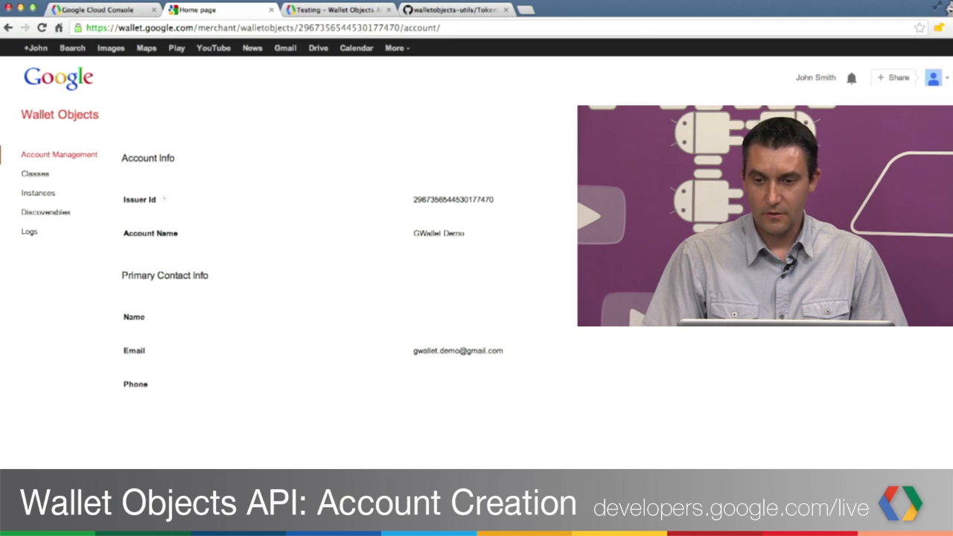
left_click(892, 78)
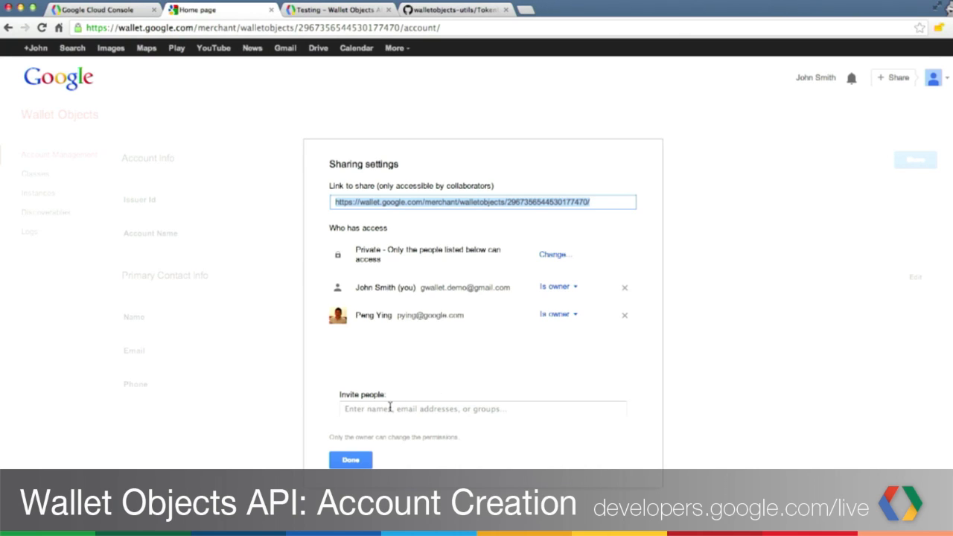
left_click(424, 408)
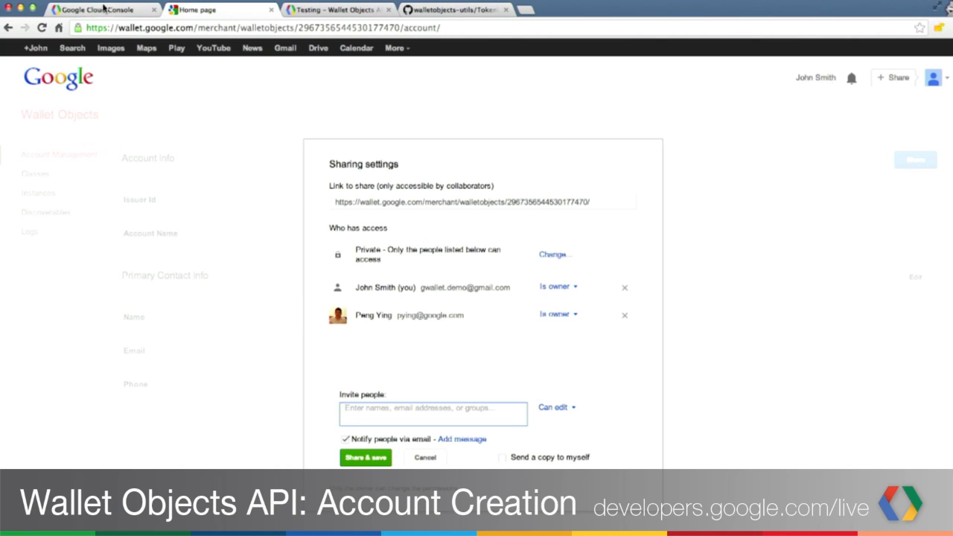
left_click(101, 9)
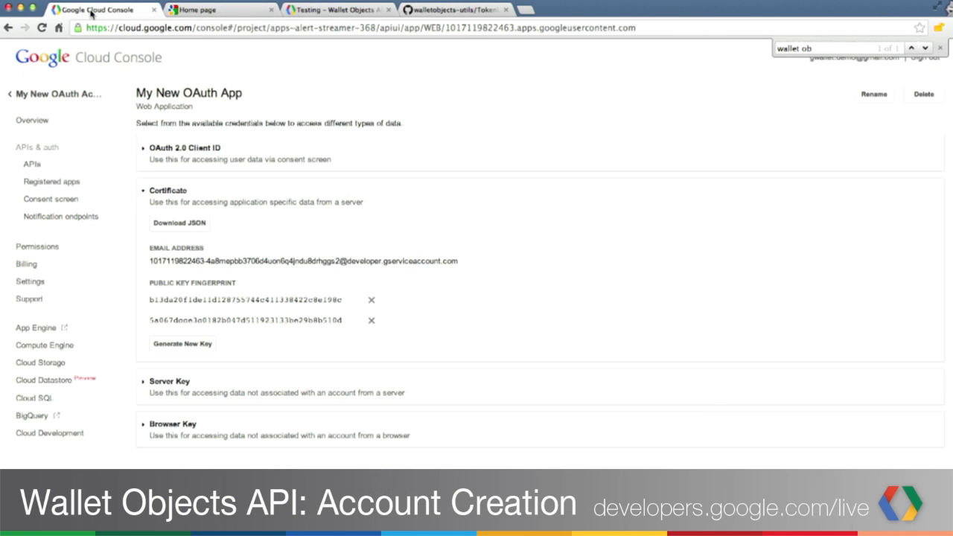
mouse_move(459, 260)
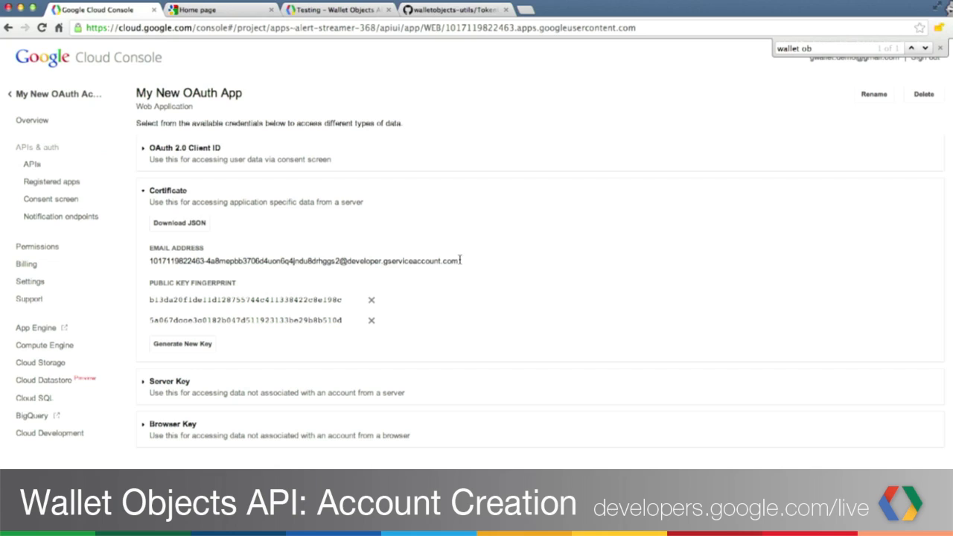
mouse_move(460, 262)
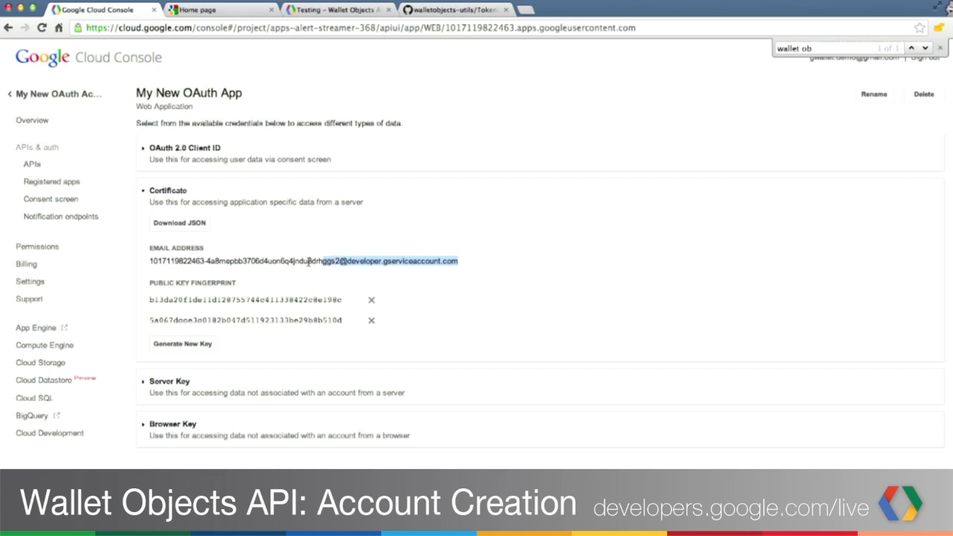
triple_click(298, 261)
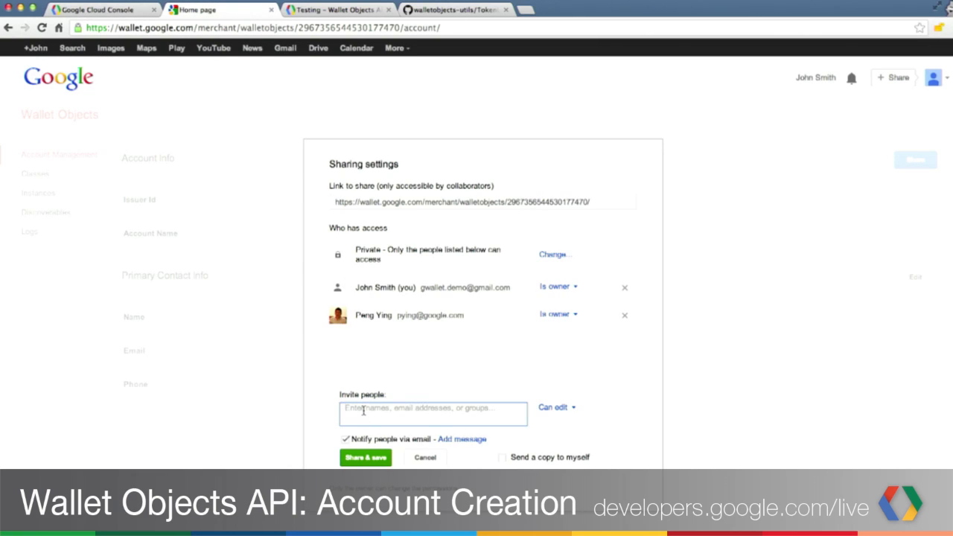
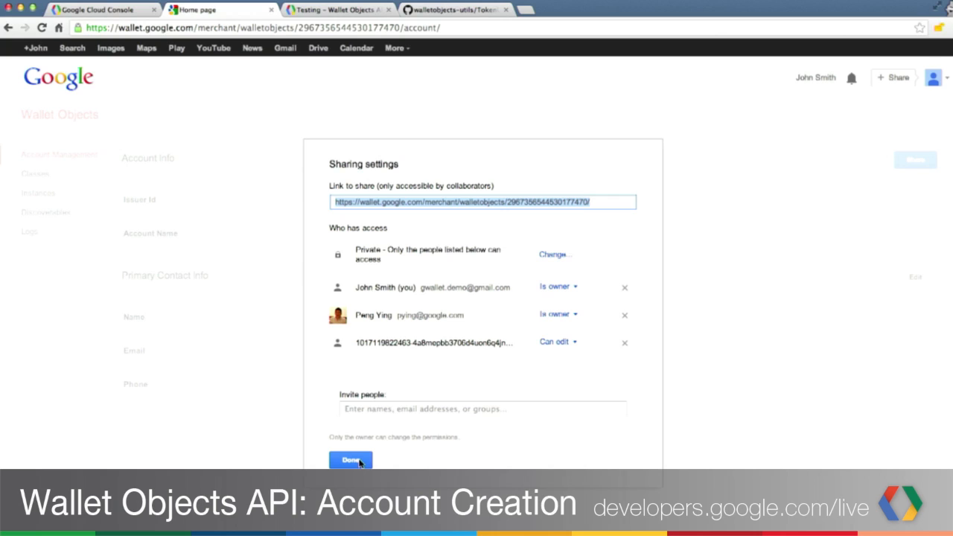
left_click(350, 459)
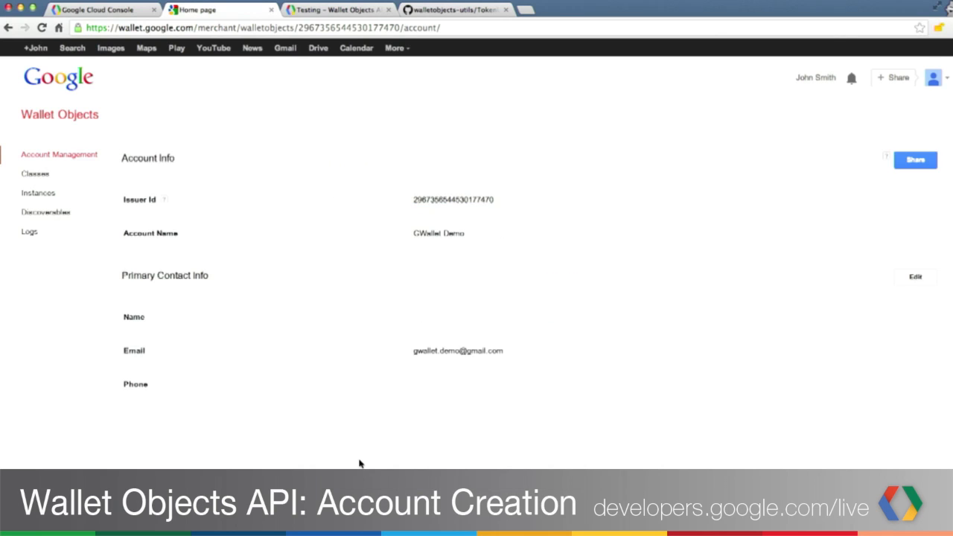
mouse_move(346, 256)
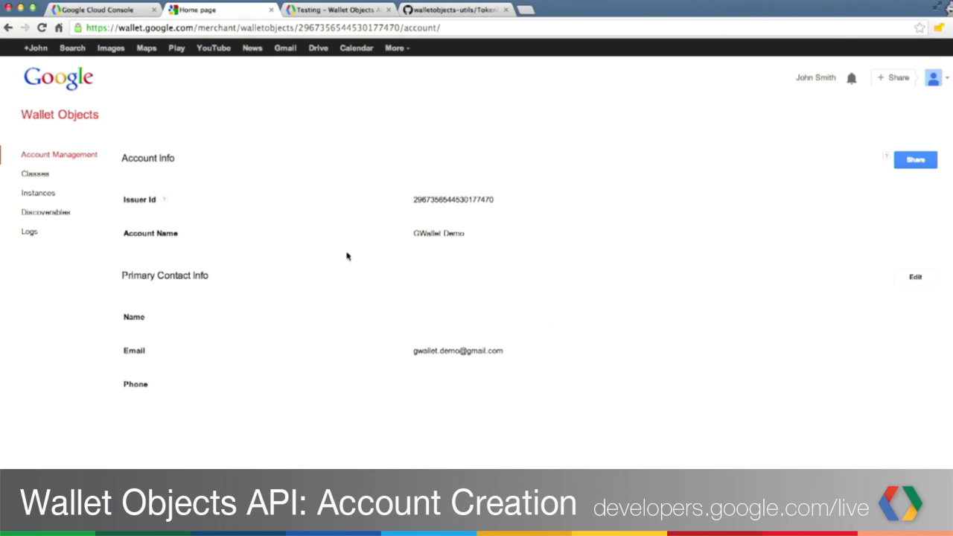
mouse_move(401, 251)
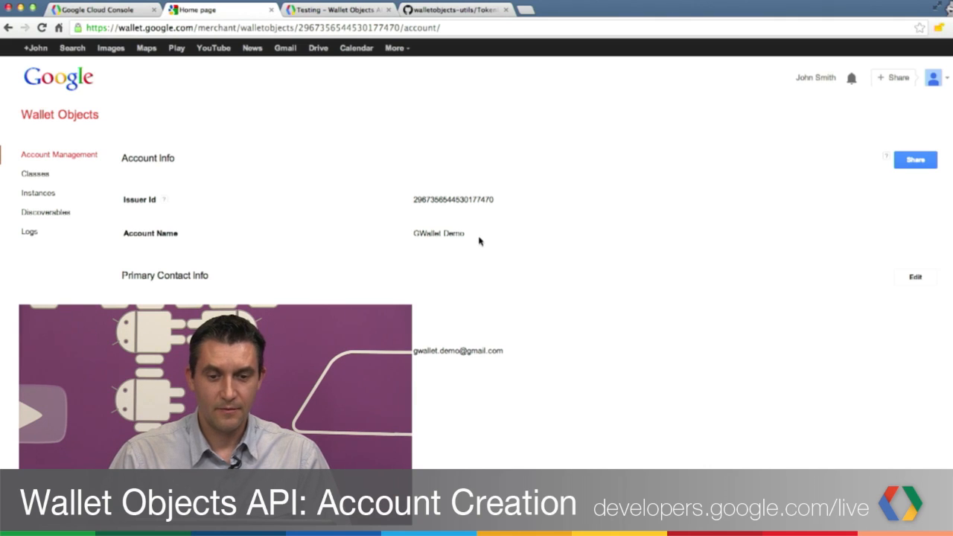
mouse_move(507, 203)
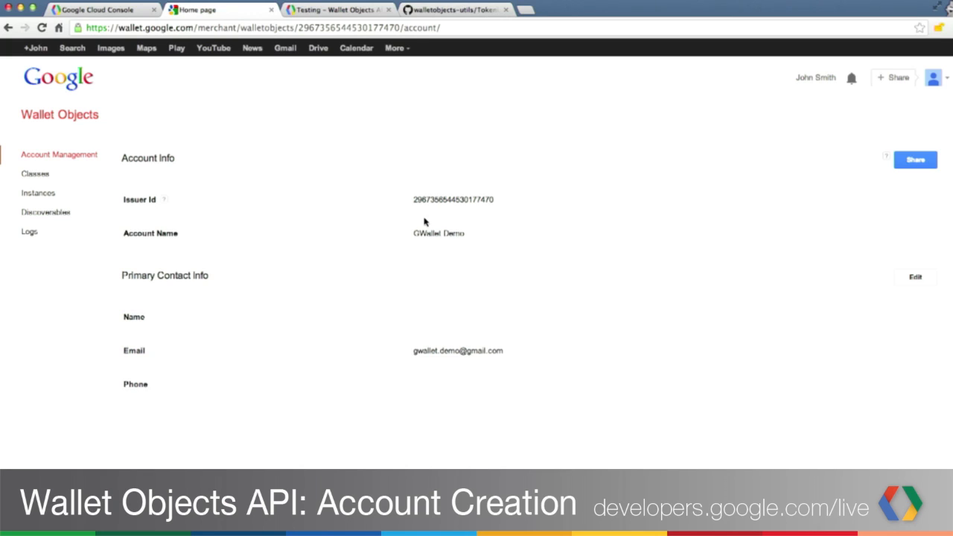
mouse_move(292, 207)
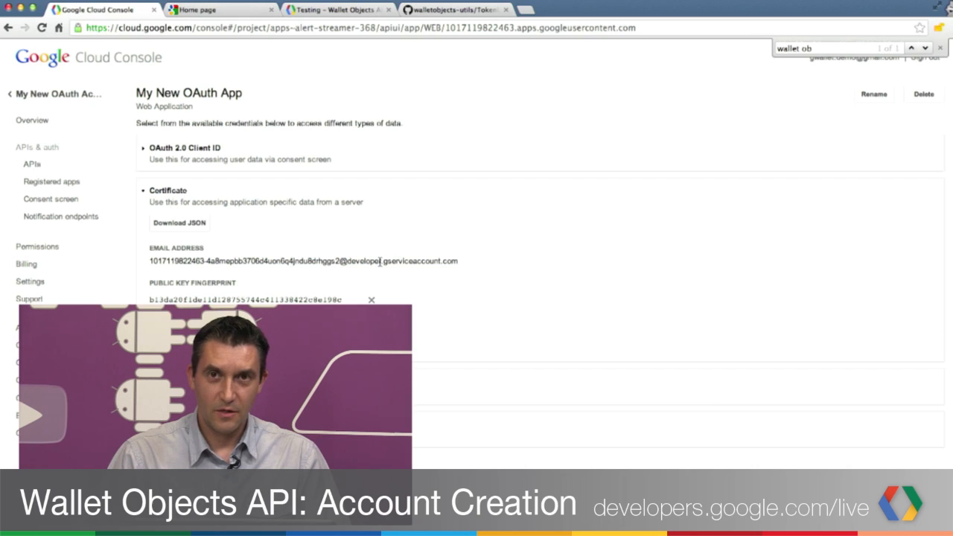
mouse_move(316, 275)
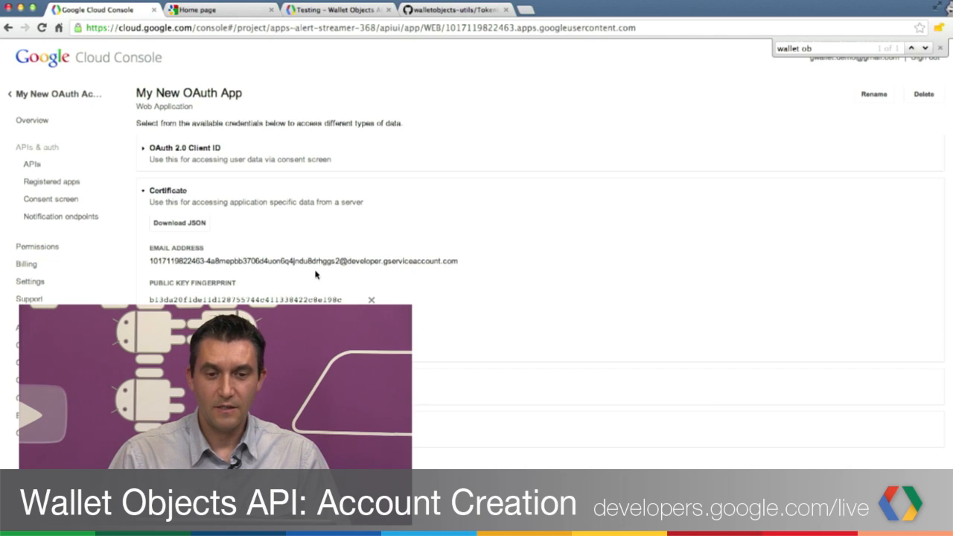
Go from the Wallet Objects account page to the Testing – Wallet Objects API guide
left_click(215, 8)
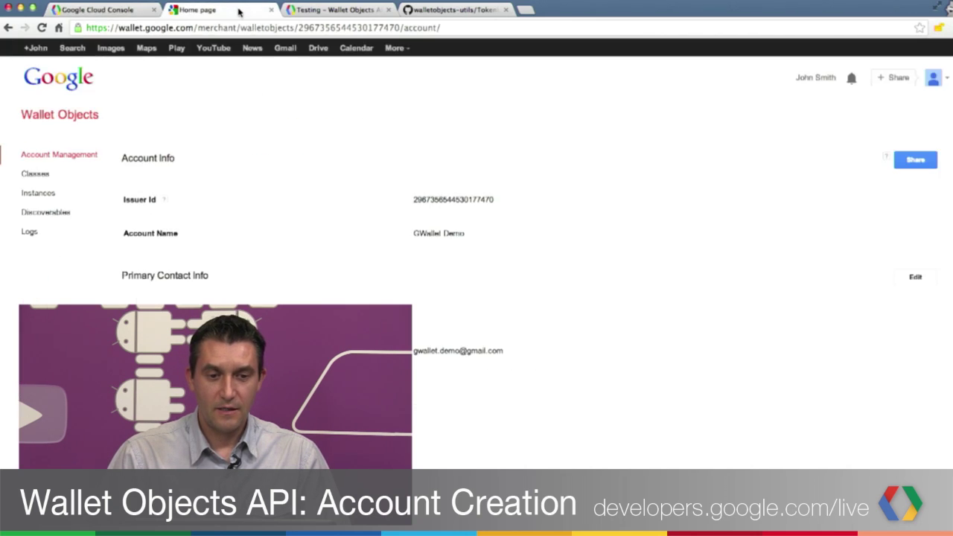
mouse_move(296, 293)
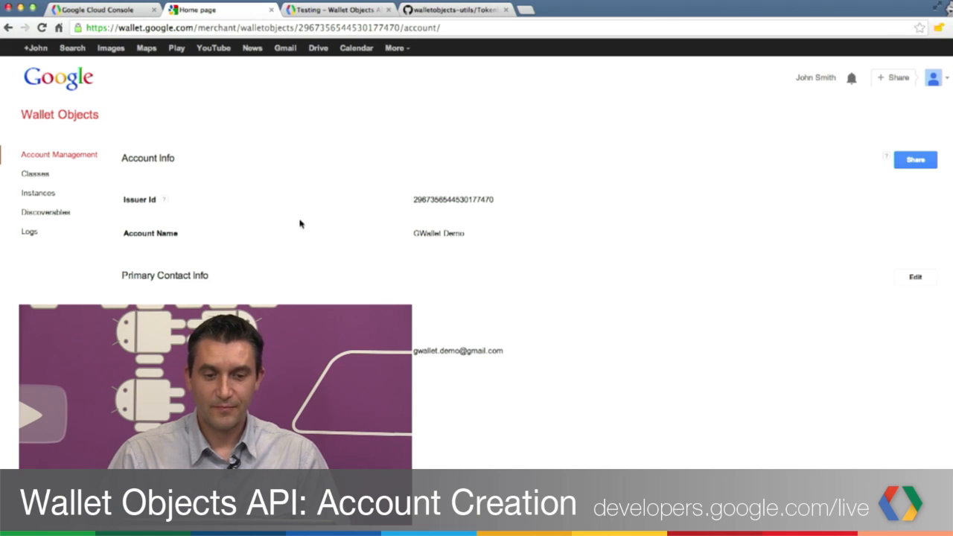
left_click(334, 9)
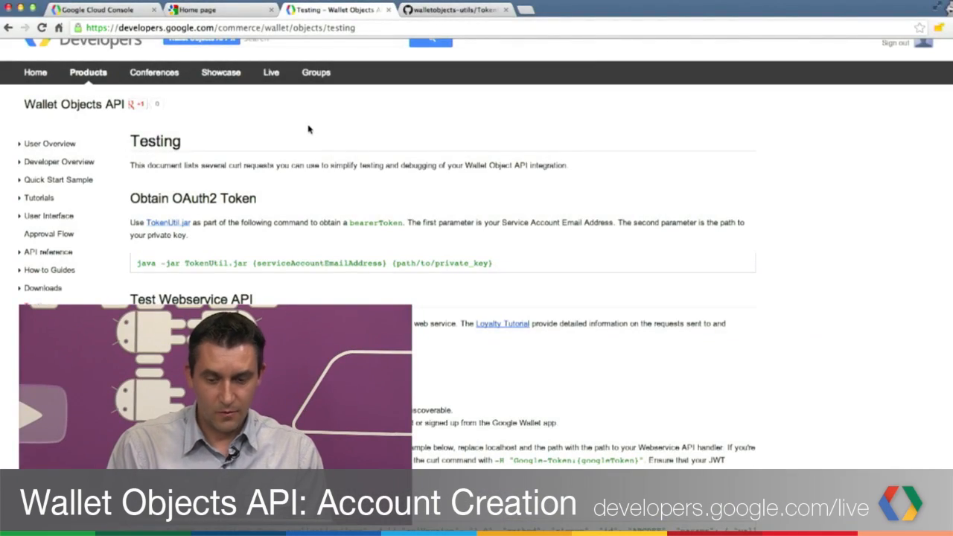
scroll("up", 3)
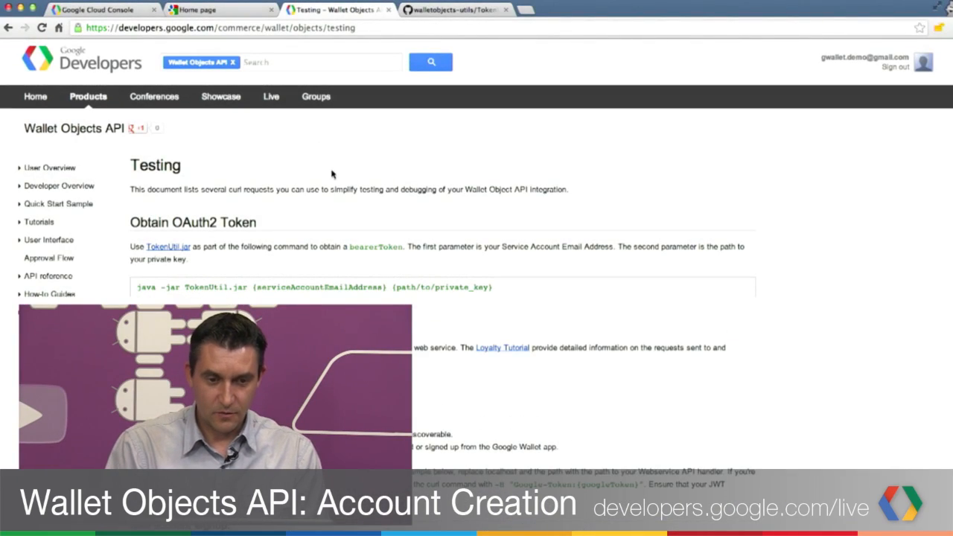
scroll("down", 3)
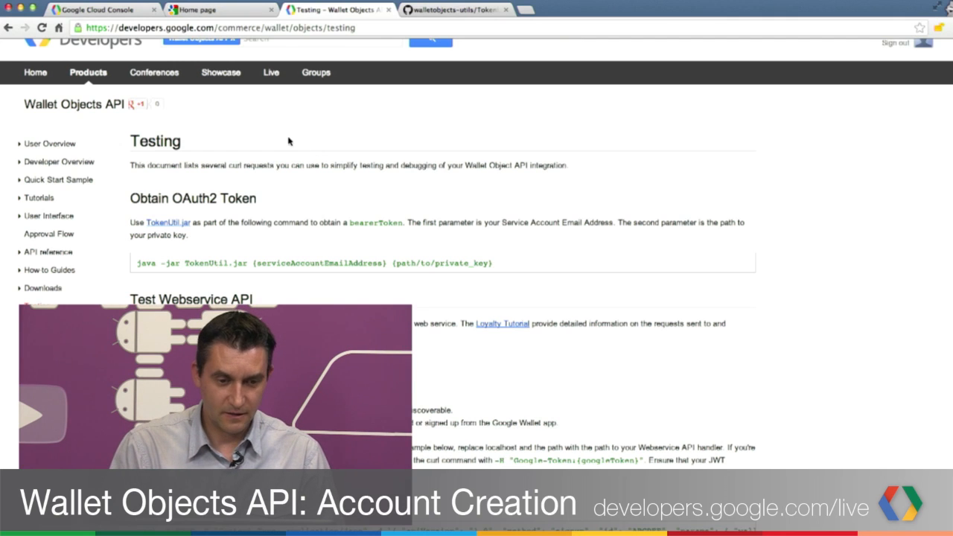
mouse_move(339, 223)
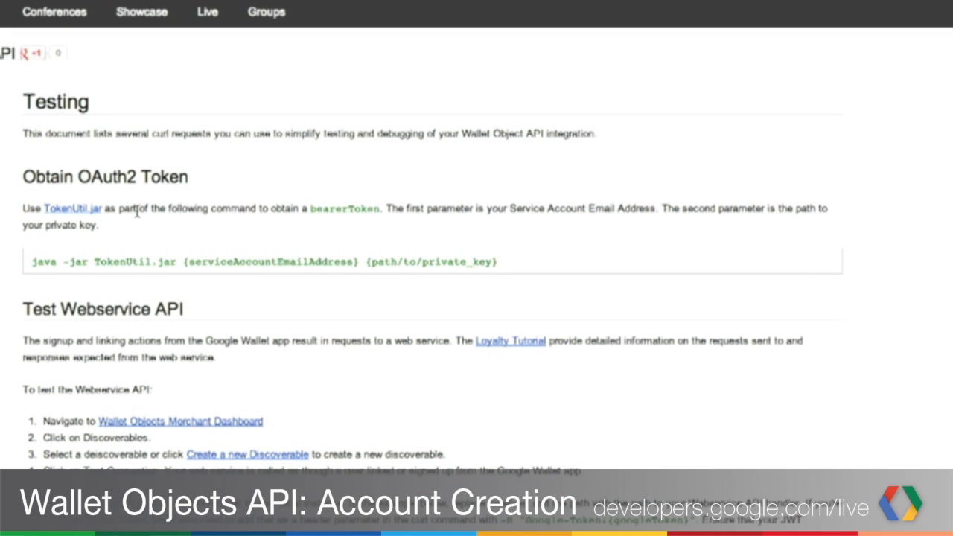
mouse_move(206, 207)
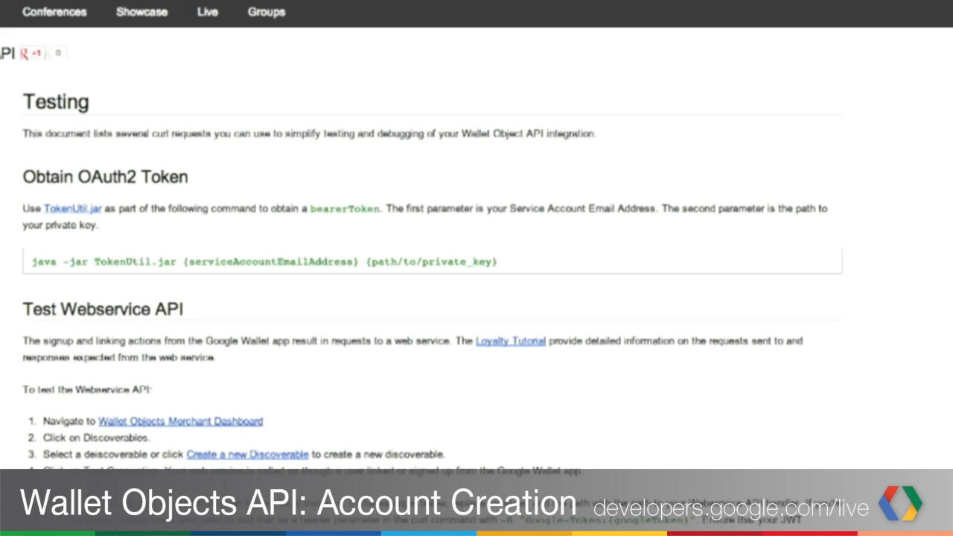
Follow the TokenUtil.jar link to the walletobjects-utils GitHub repository
left_click(71, 207)
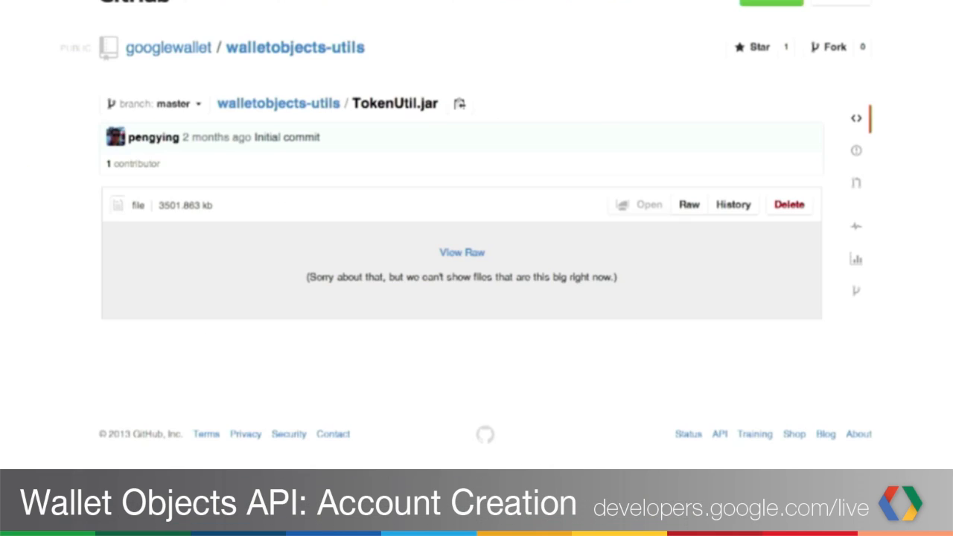
mouse_move(335, 104)
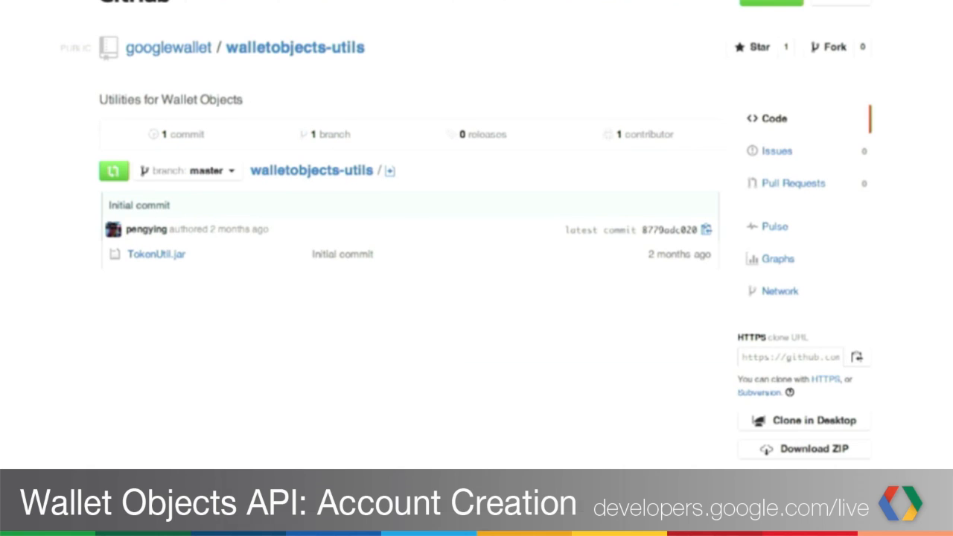
left_click(157, 254)
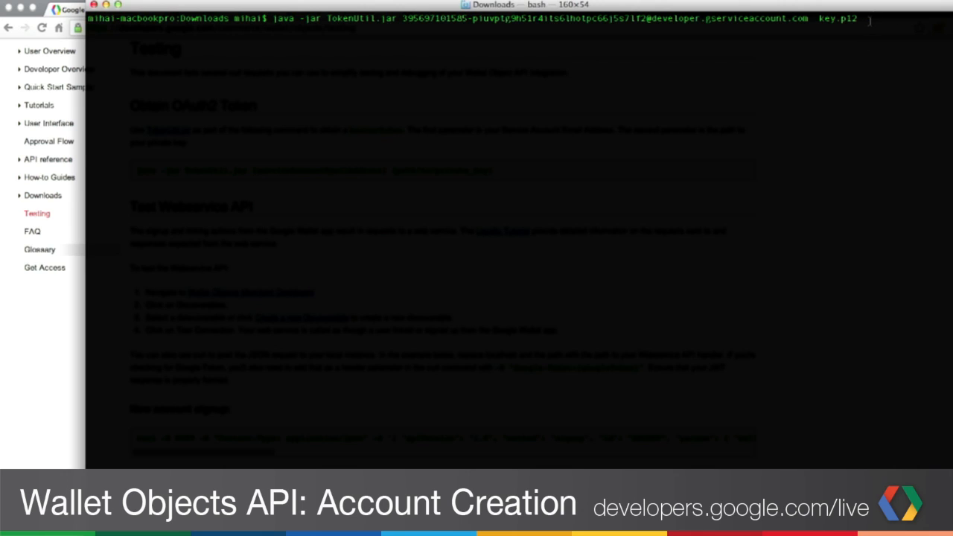
Run java -jar TokenUtil.jar with the service account email and key.p12
key("Return")
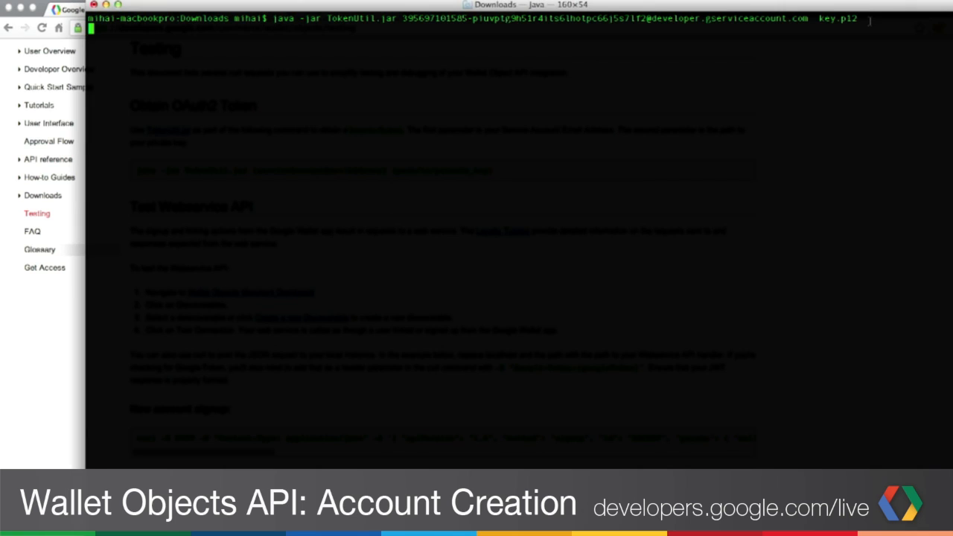
key("Return")
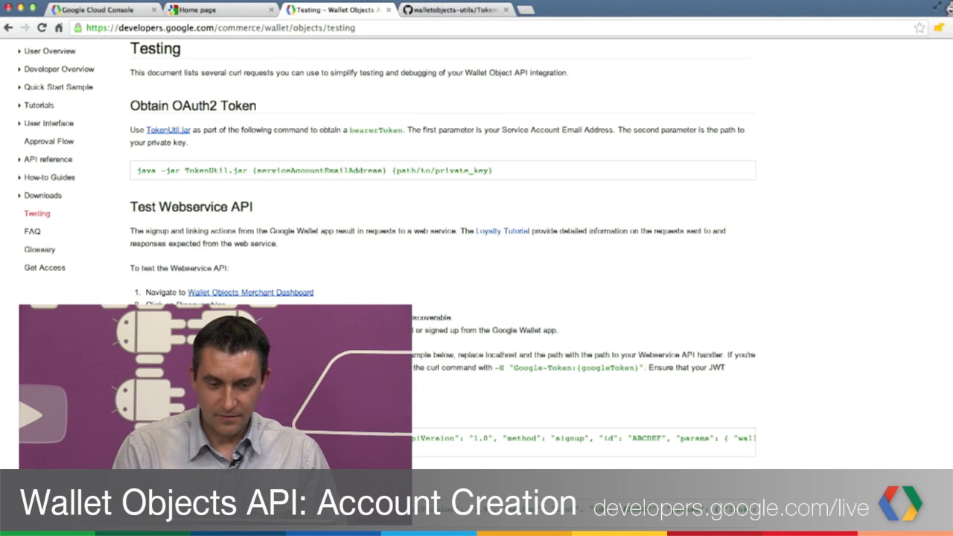
Scroll to Test REST API and select the List Classes curl command
scroll("down", 3)
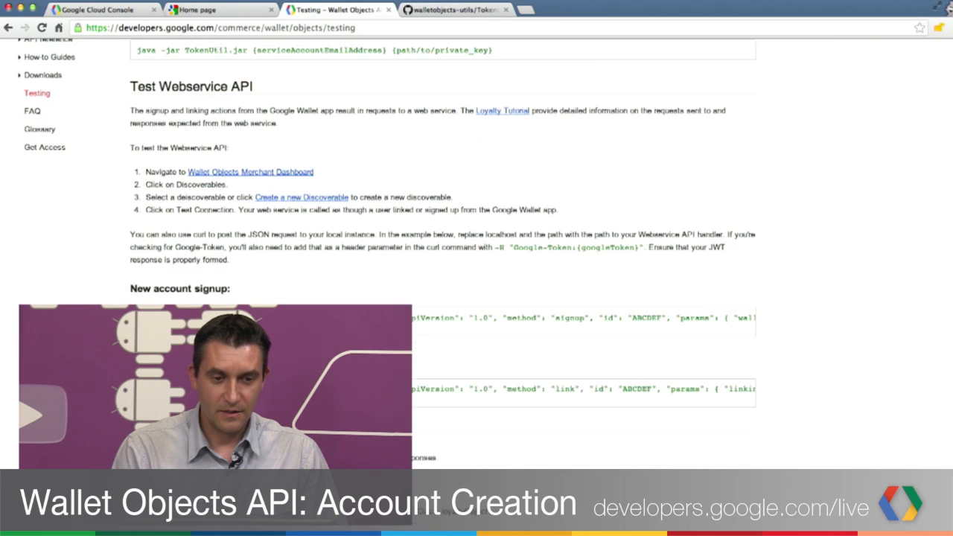
scroll("down", 3)
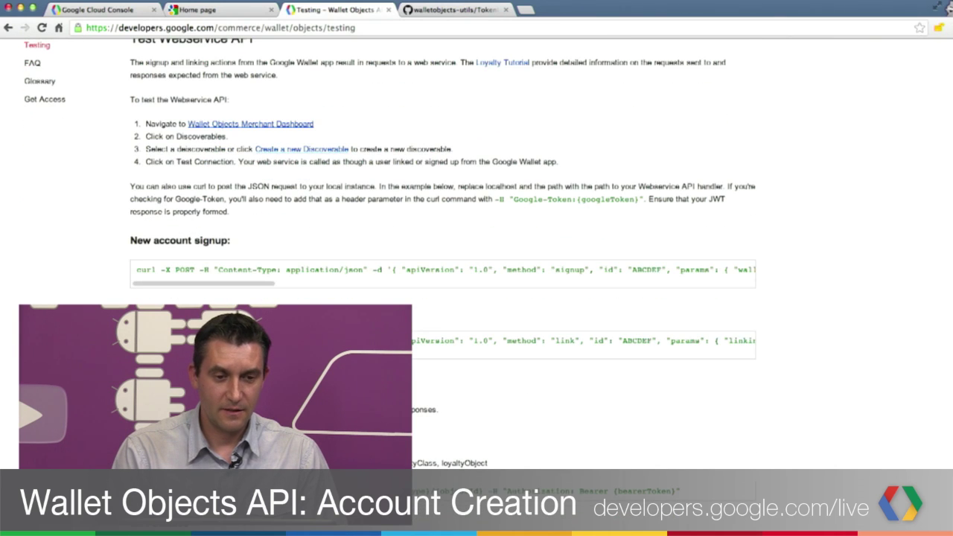
scroll("down", 3)
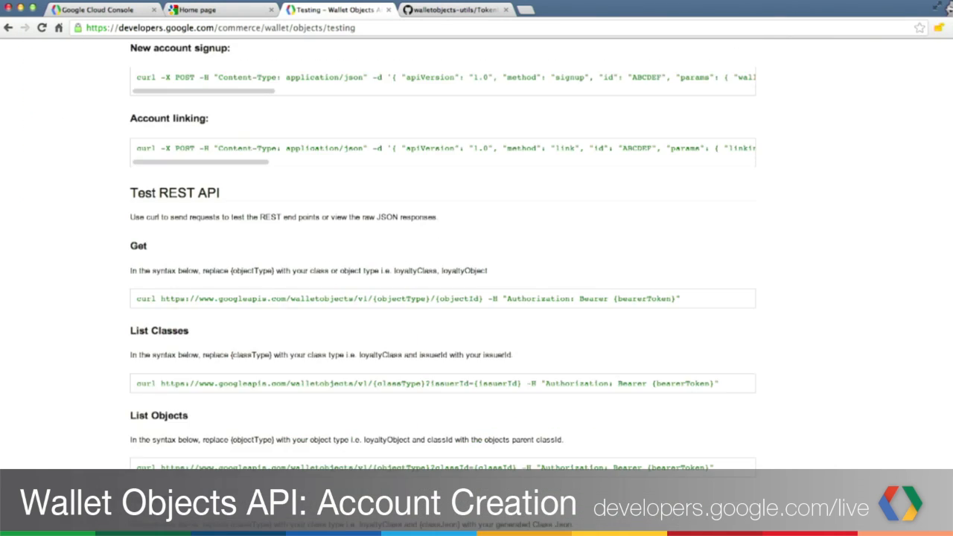
scroll("down", 3)
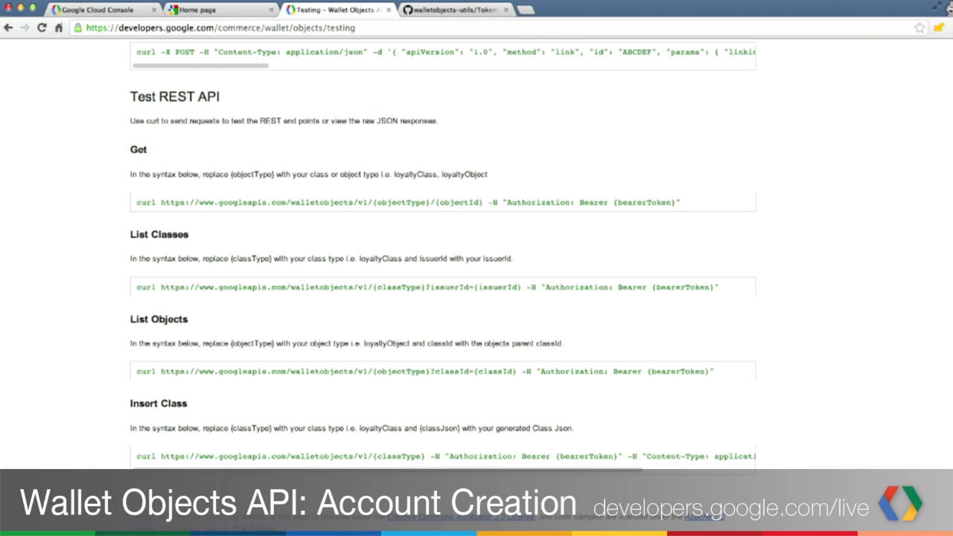
scroll("down", 3)
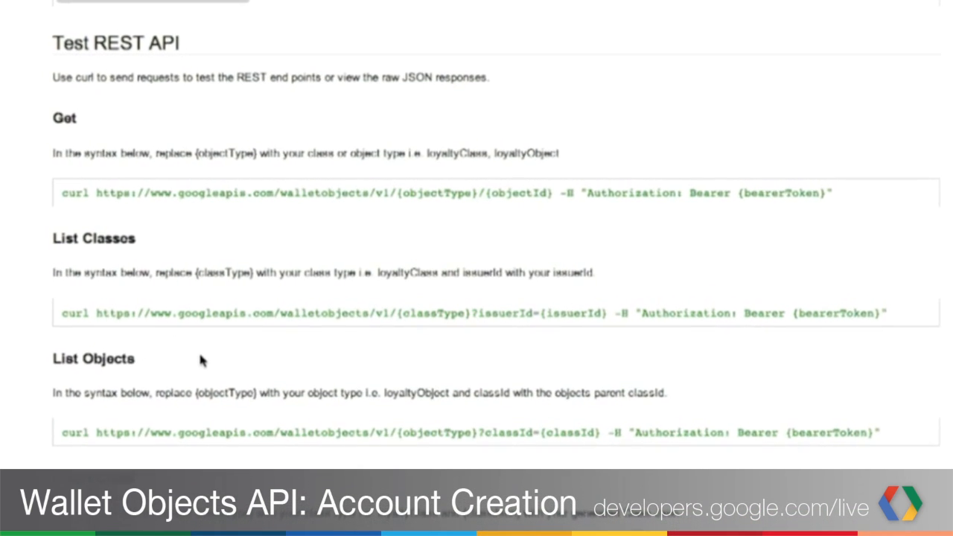
scroll("up", 3)
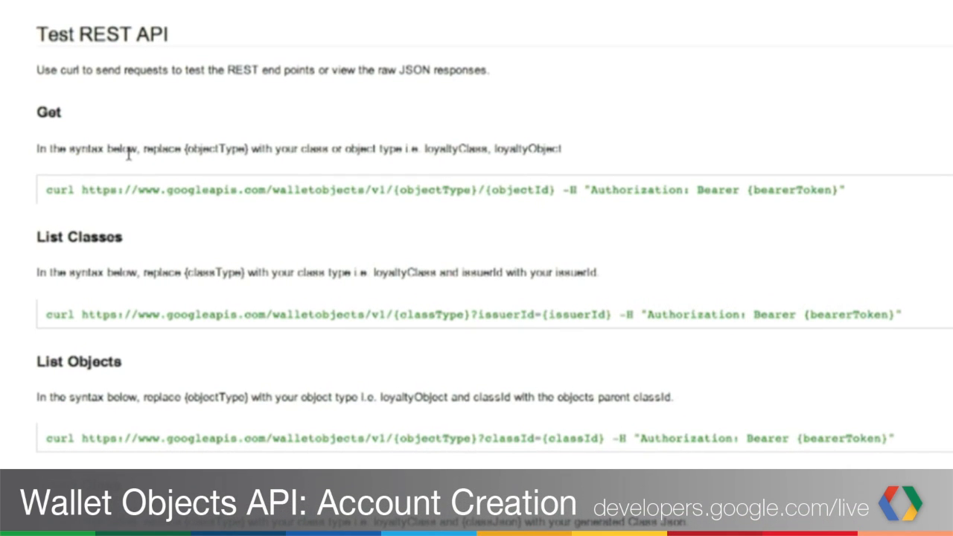
double_click(170, 148)
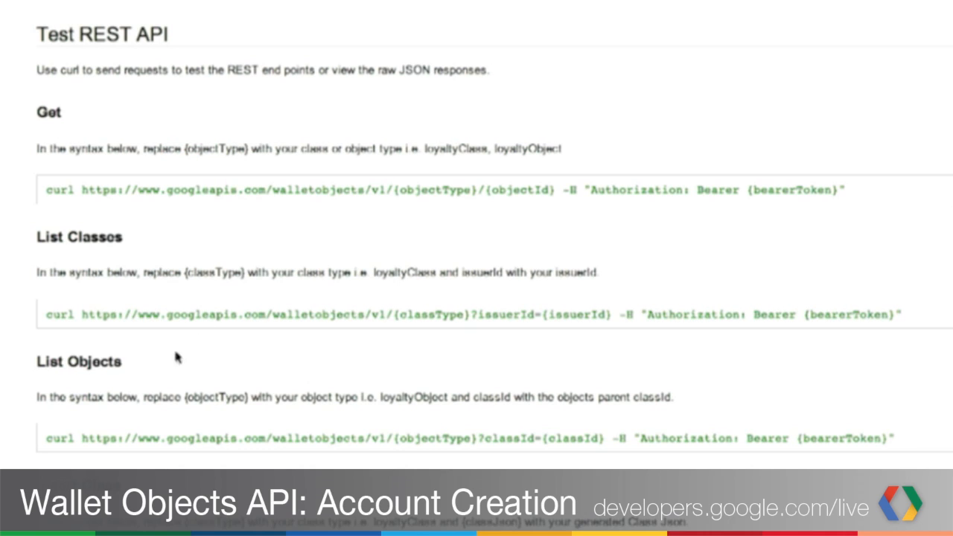
mouse_move(203, 396)
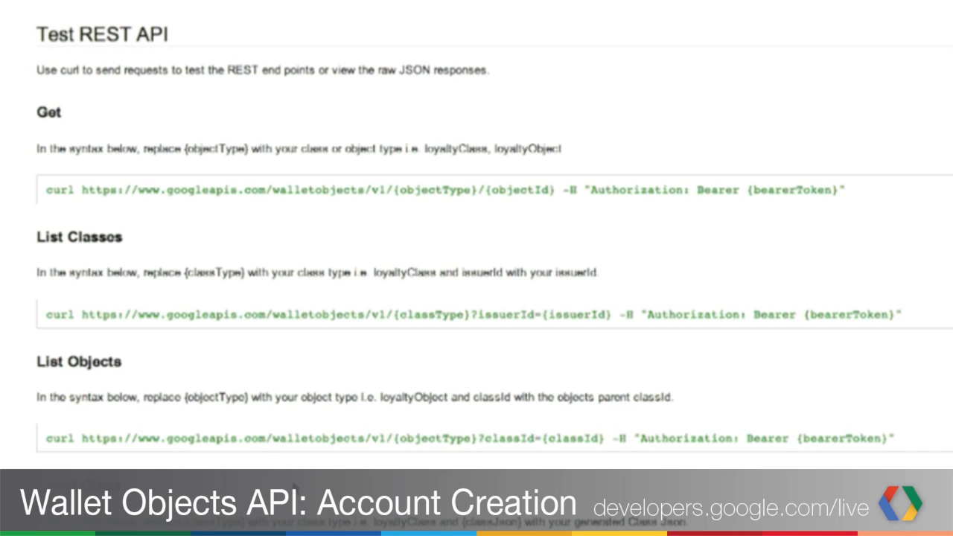
mouse_move(260, 335)
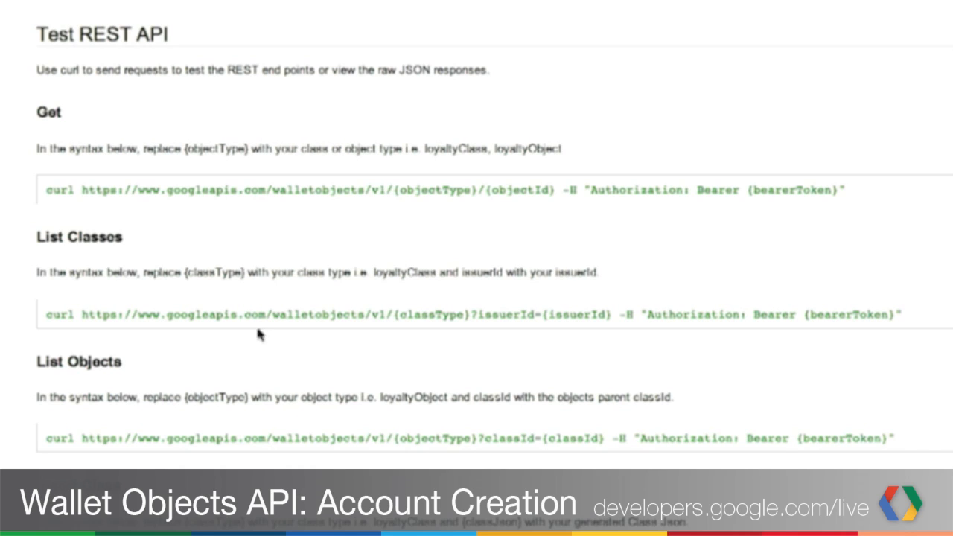
mouse_move(252, 149)
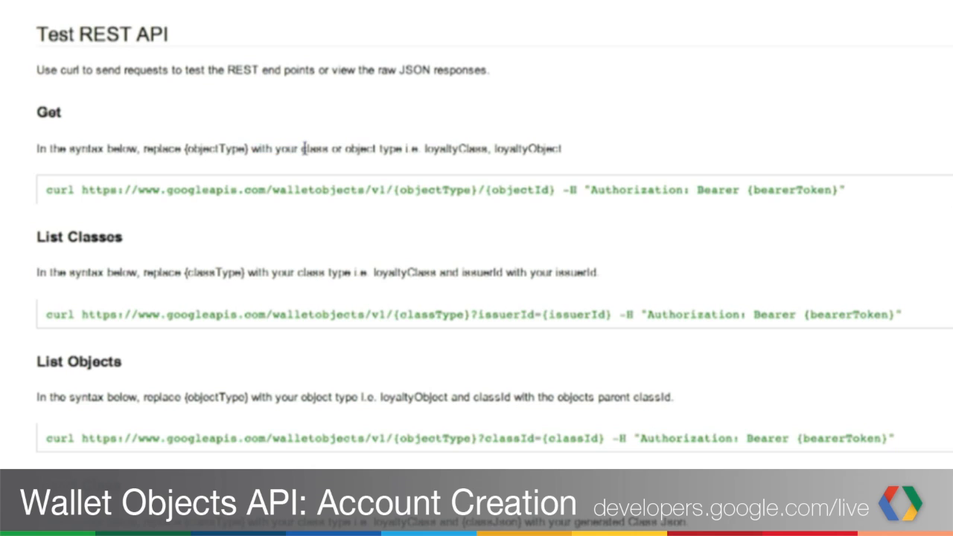
mouse_move(48, 315)
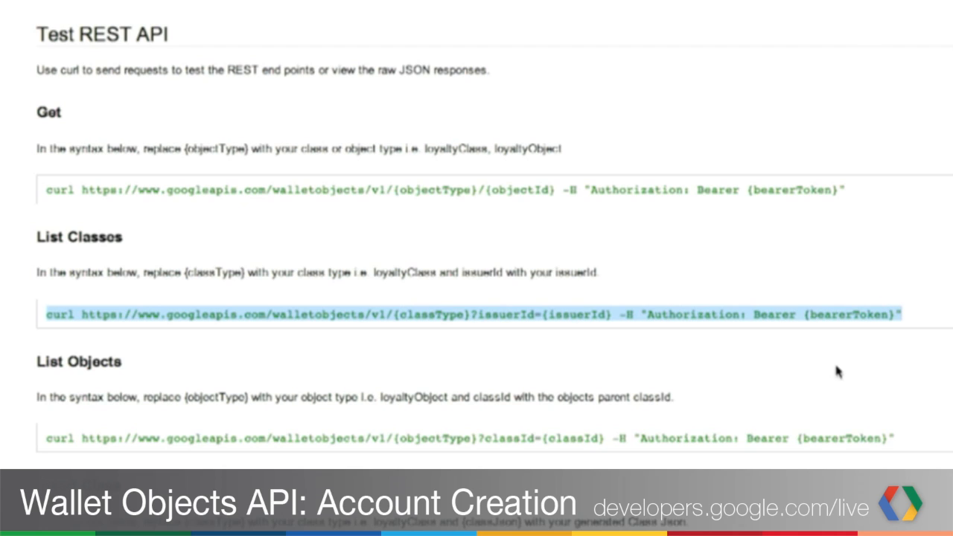
mouse_move(448, 354)
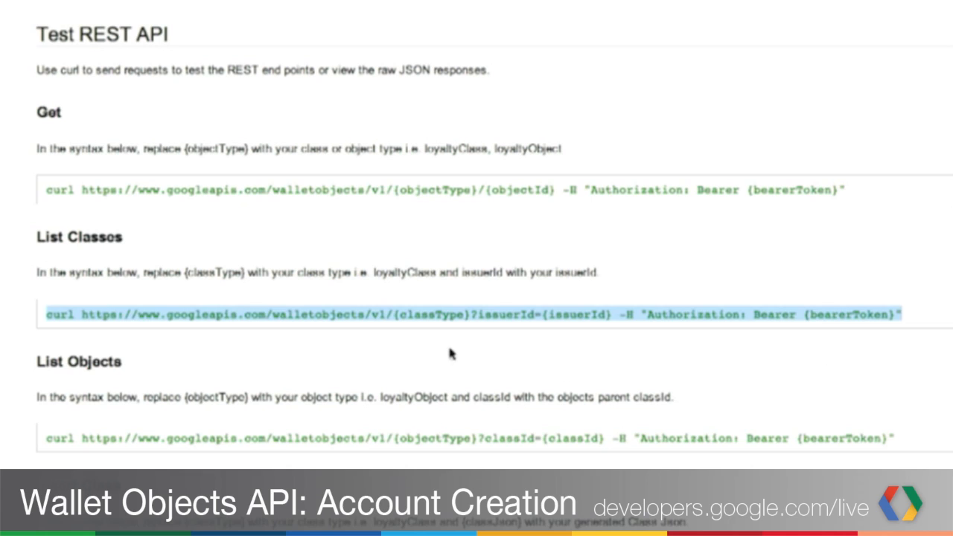
Select 'loyaltyClass' as the class type and the 'issuerId' placeholder in the command
left_click(428, 314)
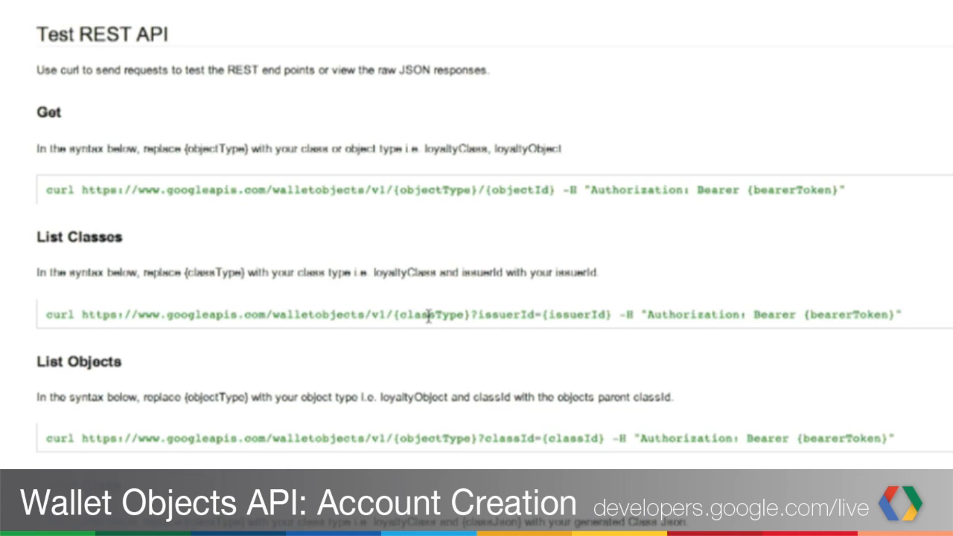
double_click(430, 314)
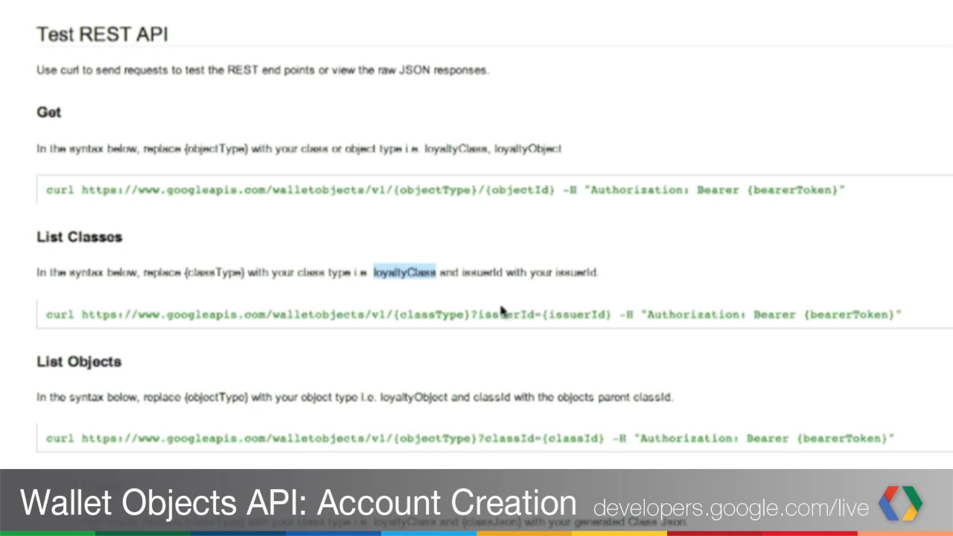
double_click(576, 314)
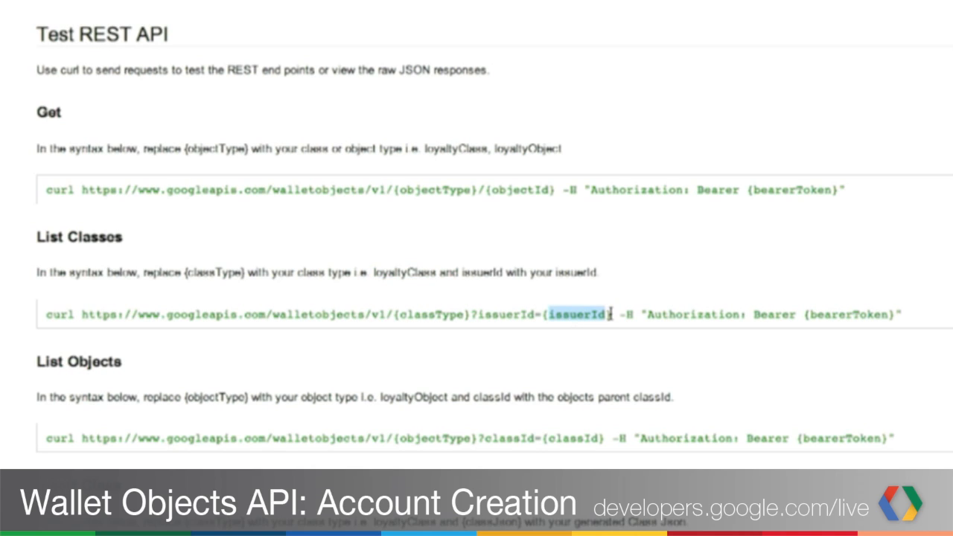
mouse_move(334, 143)
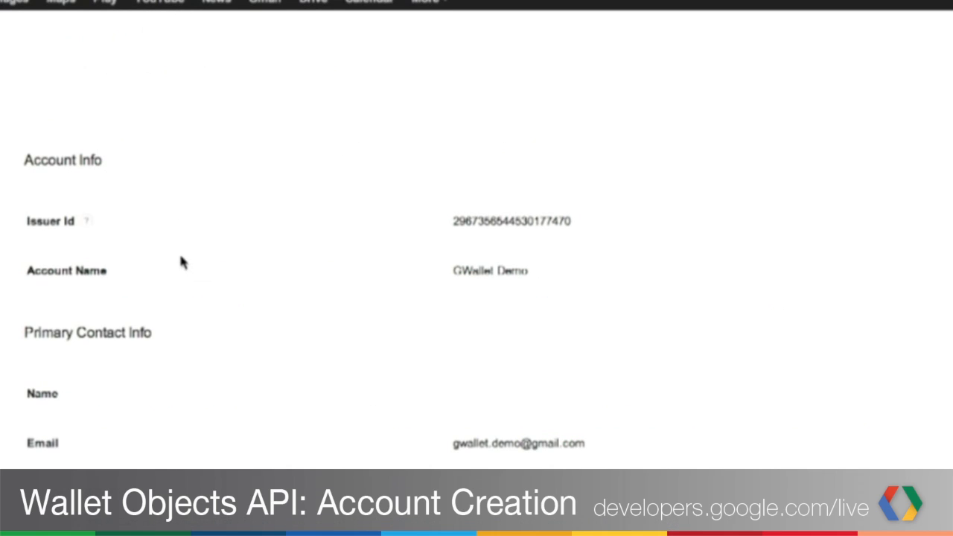
mouse_move(509, 223)
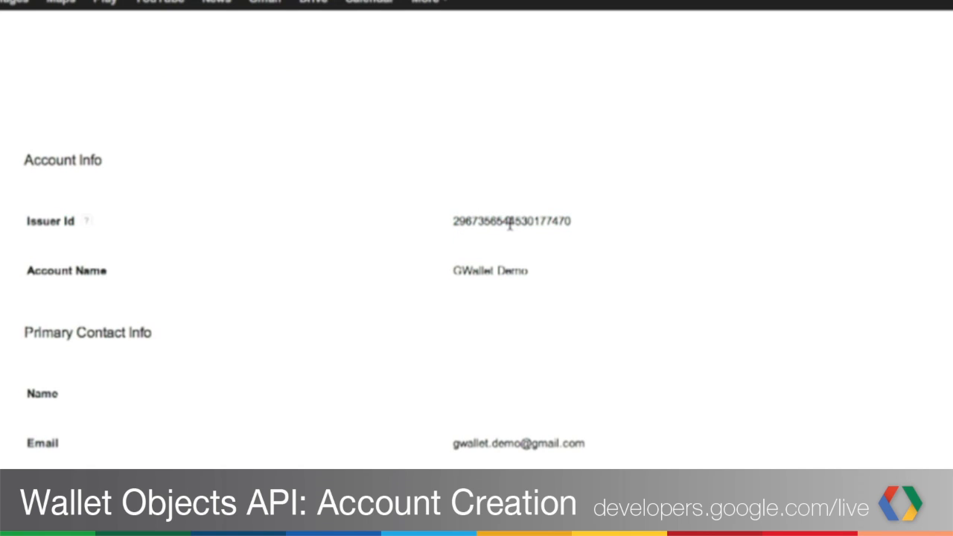
mouse_move(434, 47)
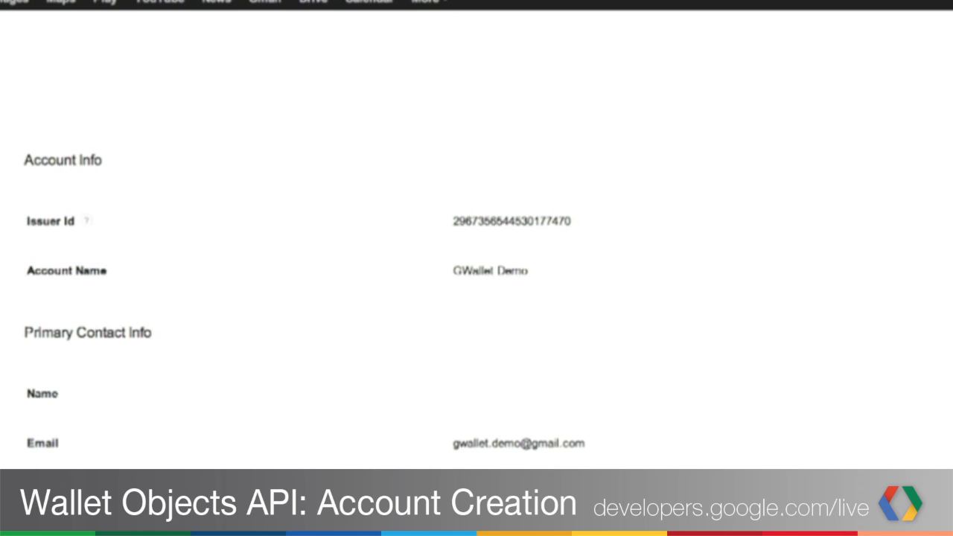
Scroll the Wallet Objects account page to read the Issuer Id under Account Info
scroll("down", 3)
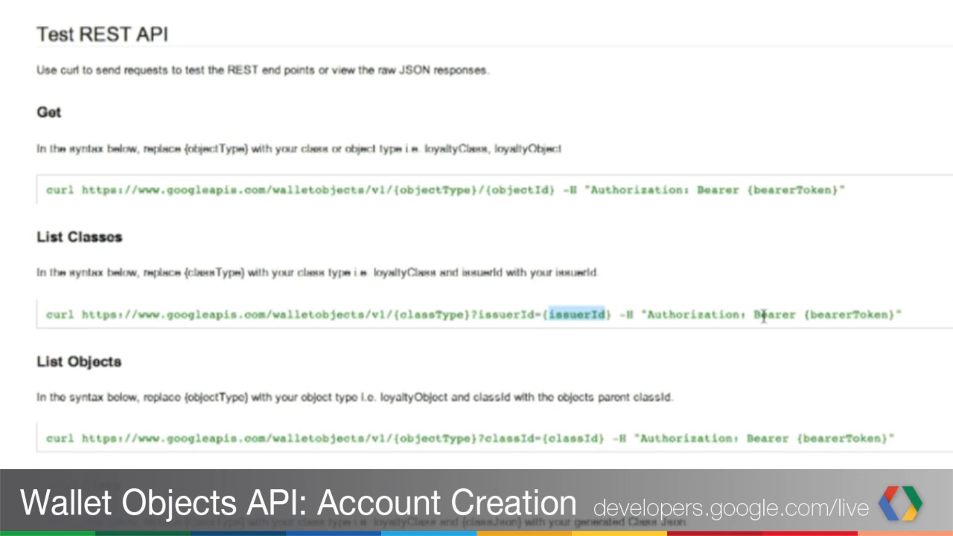
Select the 'bearerToken' placeholder in the List Classes curl command
double_click(846, 314)
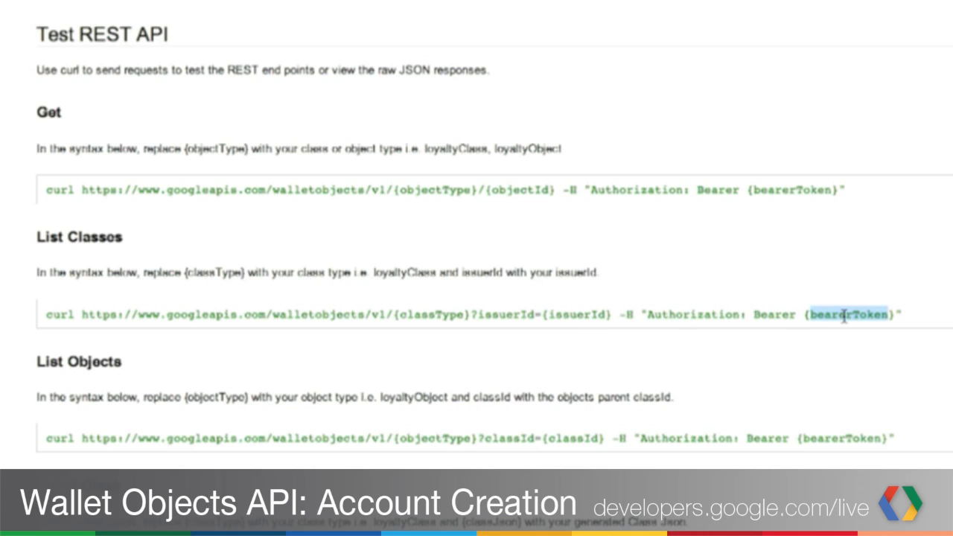
mouse_move(917, 322)
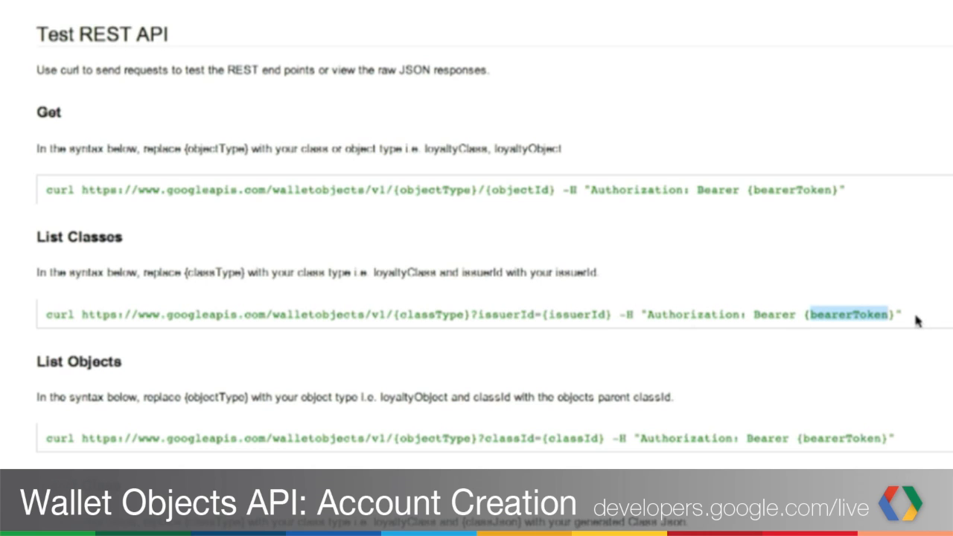
mouse_move(905, 349)
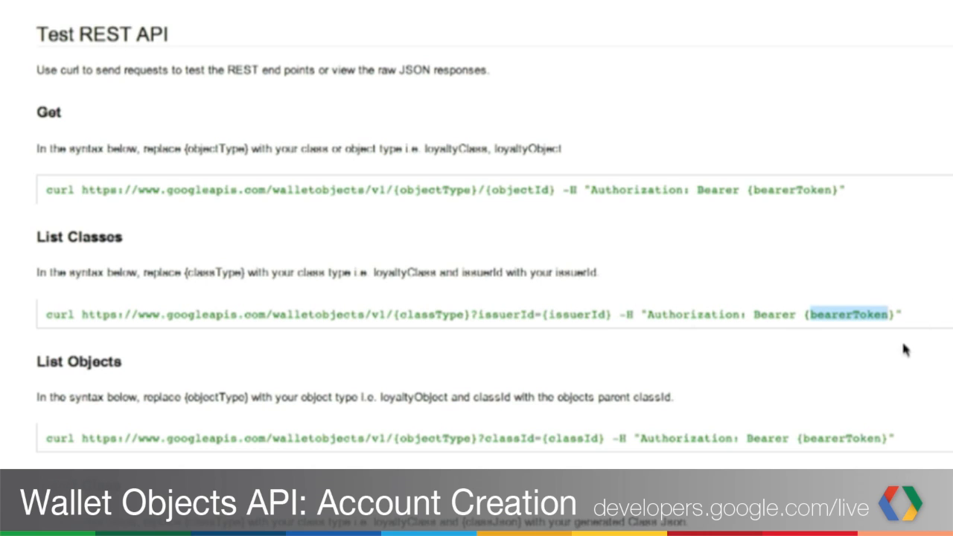
mouse_move(588, 318)
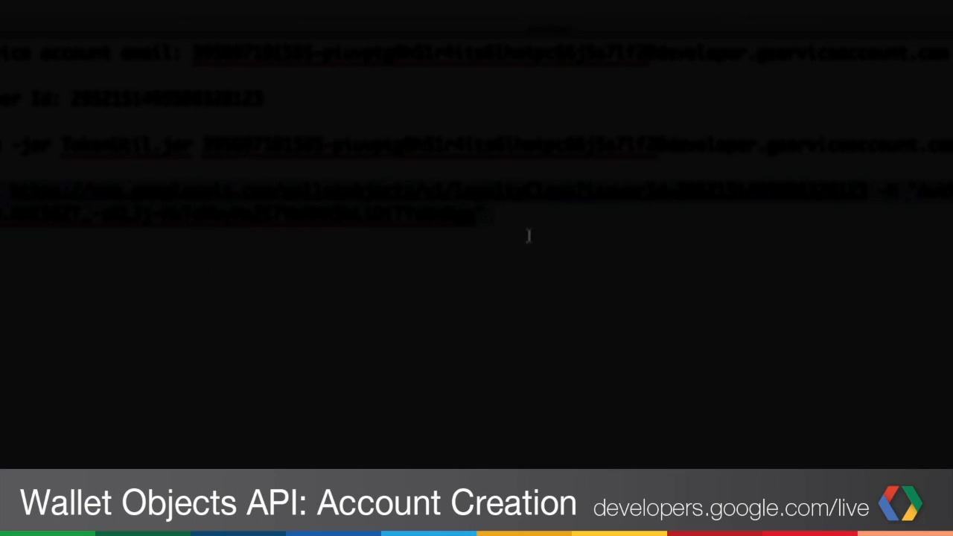
Paste the completed loyaltyClass List Classes curl request into Terminal
right_click(528, 235)
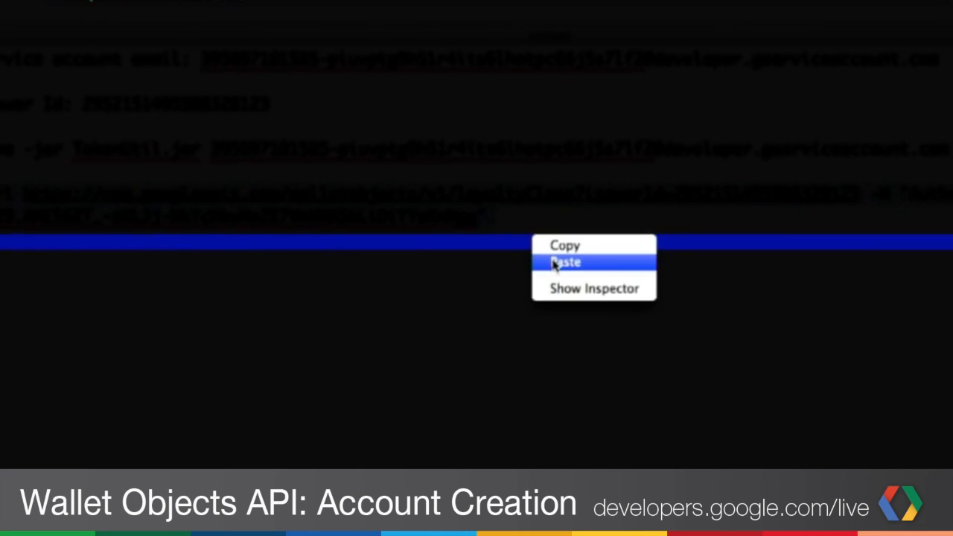
left_click(564, 261)
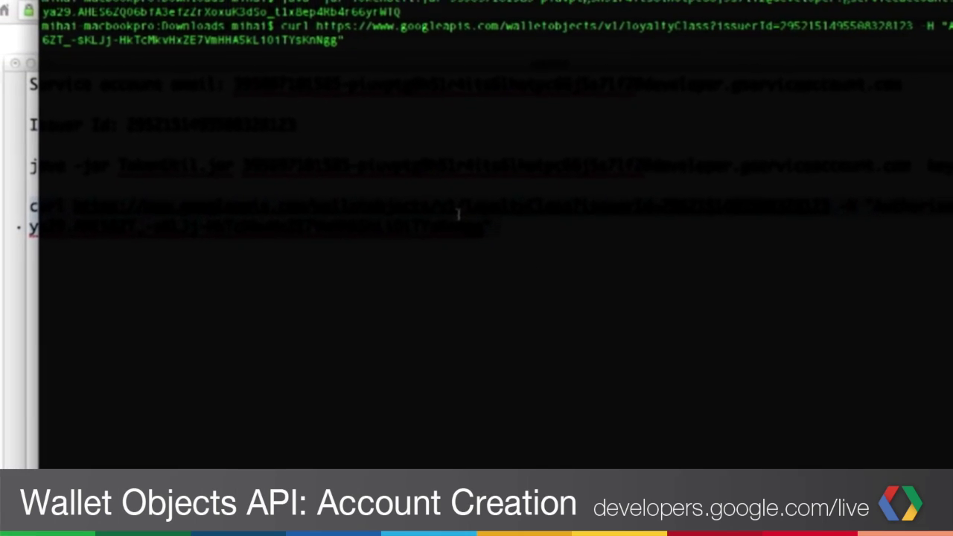